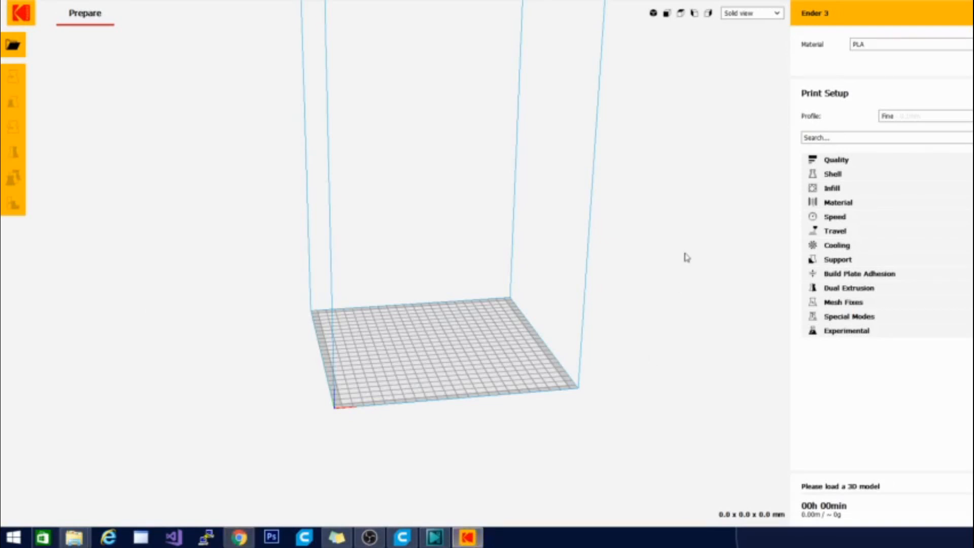
{"action": "mouse_move", "coordinate": [553, 433]}
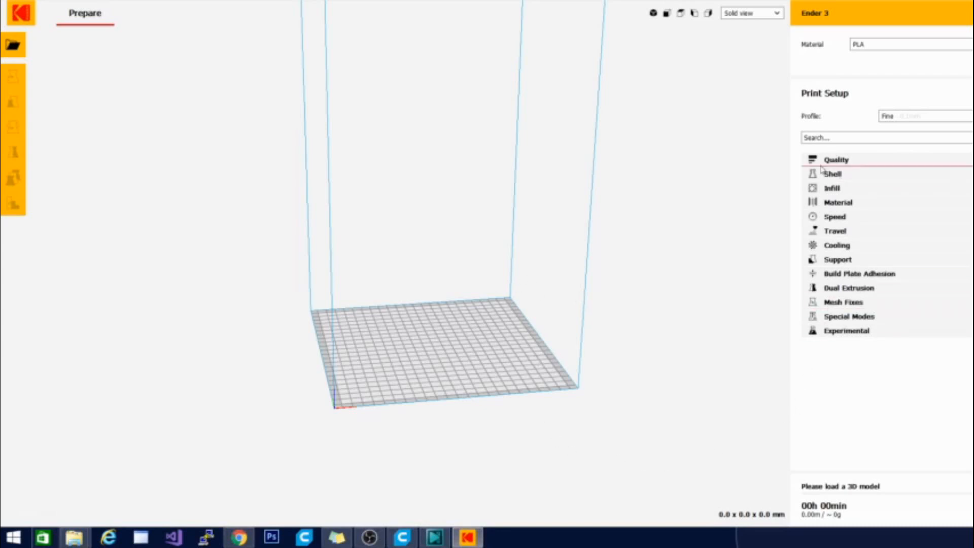
{"action": "mouse_move", "coordinate": [822, 335]}
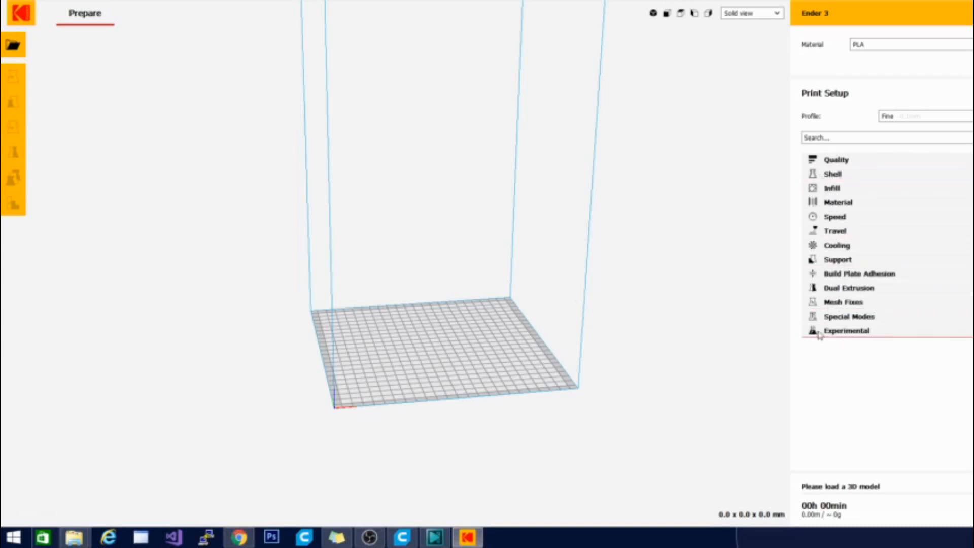
{"action": "mouse_move", "coordinate": [815, 309]}
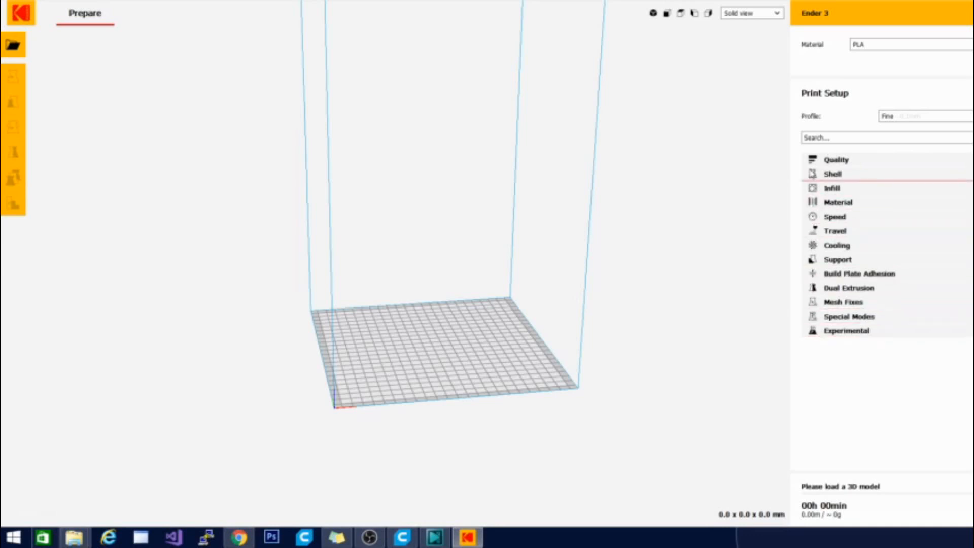
Step: Expand the Quality category to show Ender 3 PLA settings: 0.1 layer height, 0.4 line widths
{"action": "left_click", "coordinate": [836, 160]}
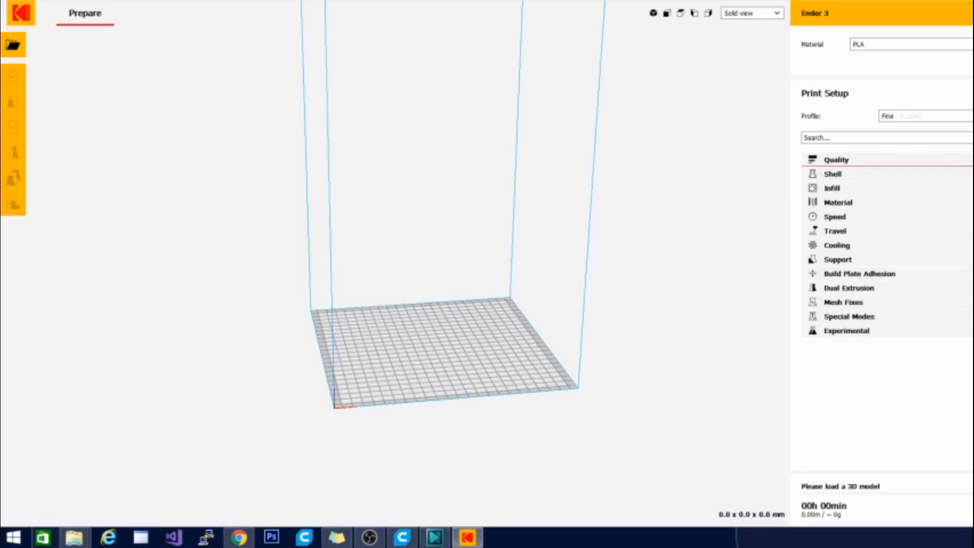
{"action": "left_click", "coordinate": [837, 160]}
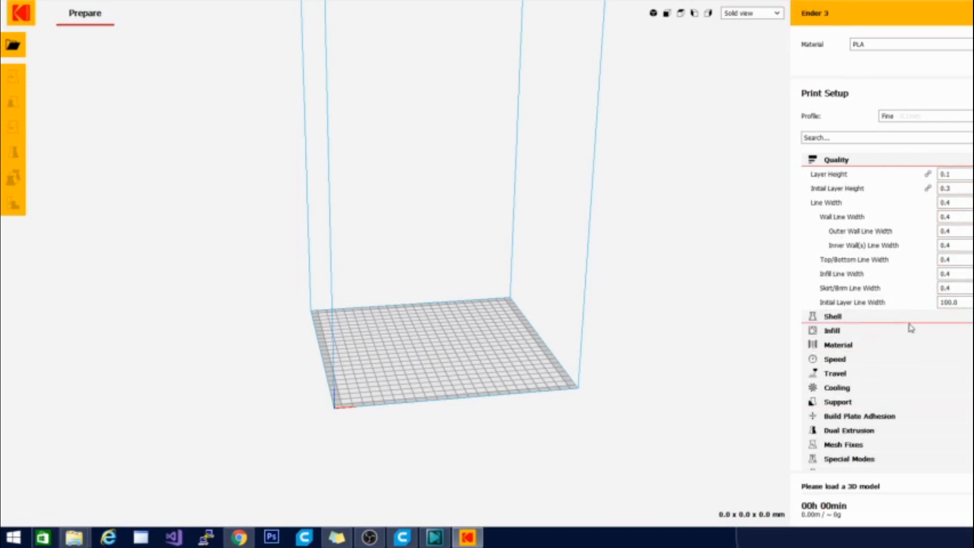
{"action": "mouse_move", "coordinate": [146, 29]}
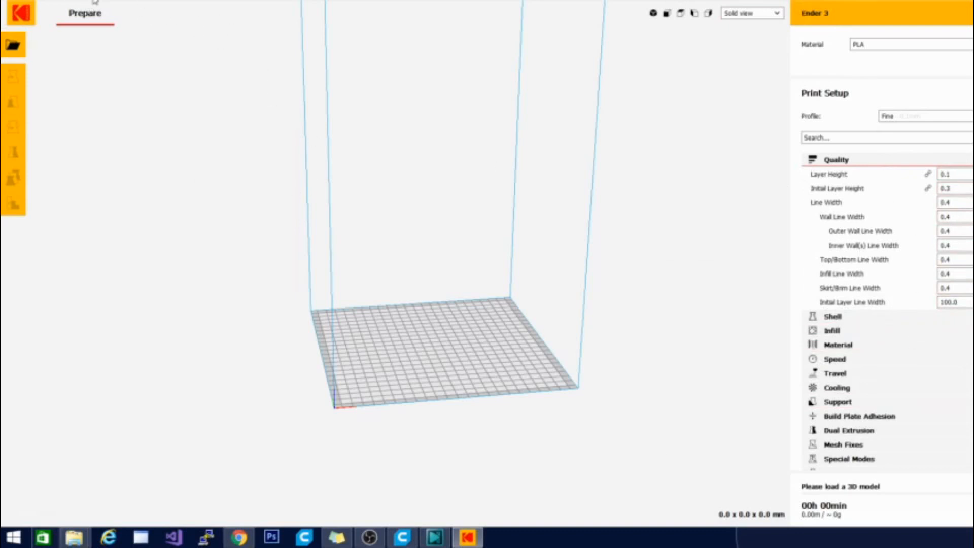
{"action": "left_click", "coordinate": [85, 11]}
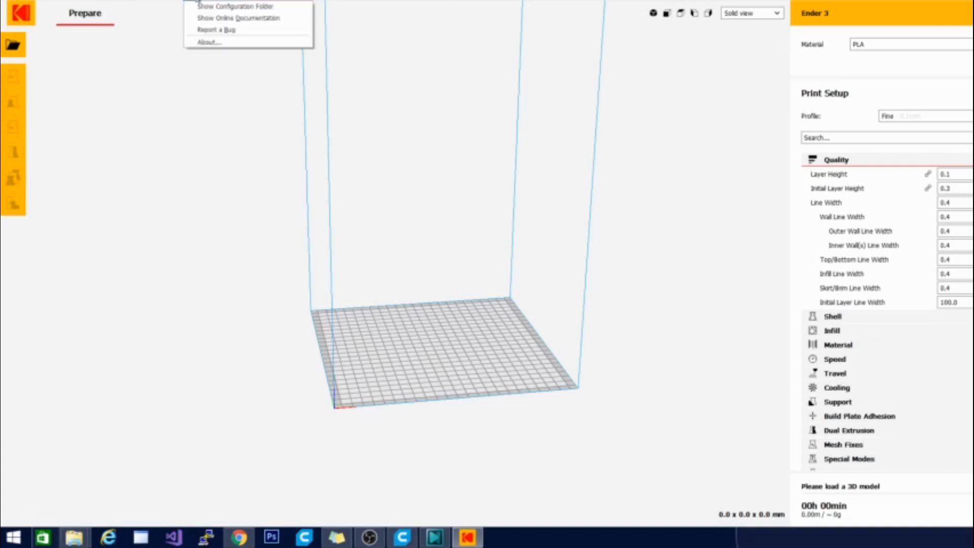
{"action": "left_click", "coordinate": [208, 42]}
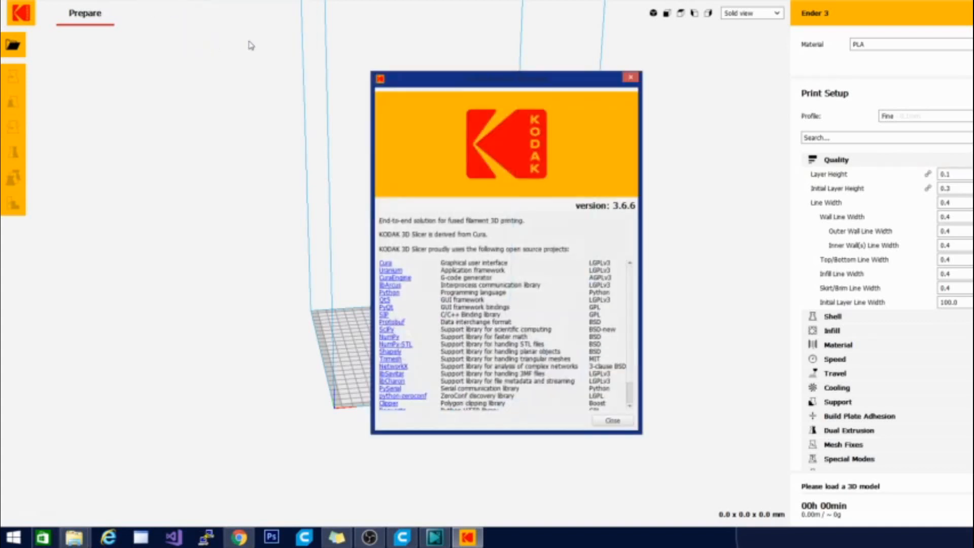
{"action": "mouse_move", "coordinate": [659, 244]}
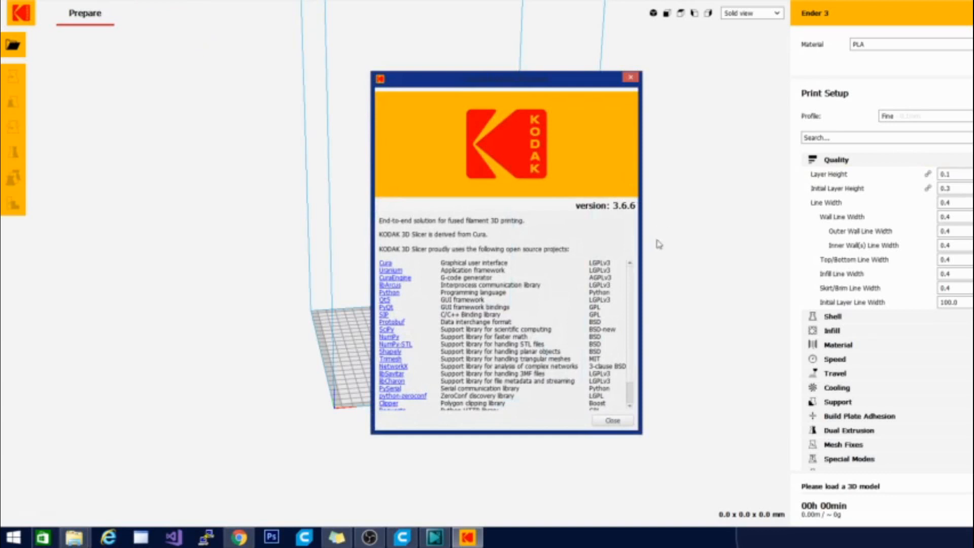
{"action": "mouse_move", "coordinate": [626, 214]}
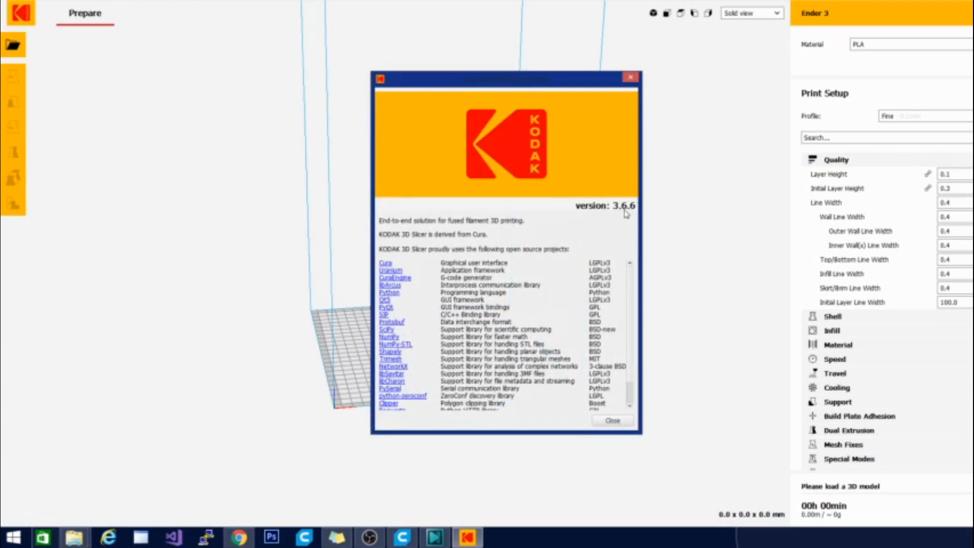
{"action": "mouse_move", "coordinate": [669, 238]}
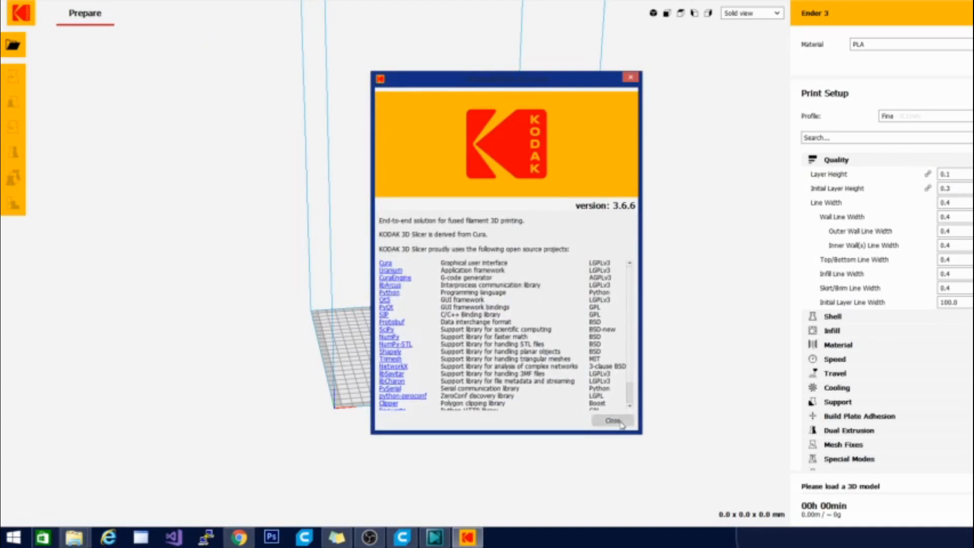
{"action": "left_click", "coordinate": [612, 421]}
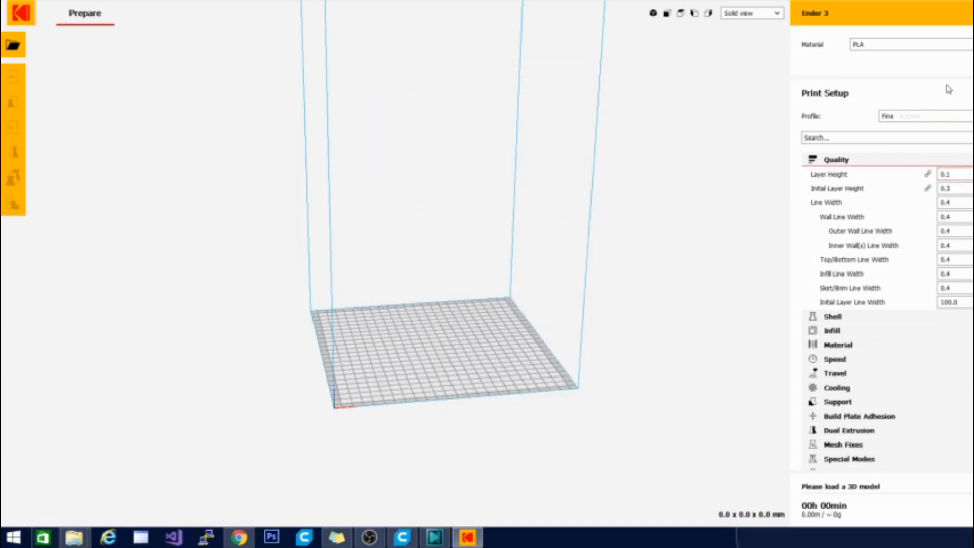
Step: Collapse Quality, expand the Experimental settings, and rotate the view around the build volume
{"action": "left_click", "coordinate": [836, 160]}
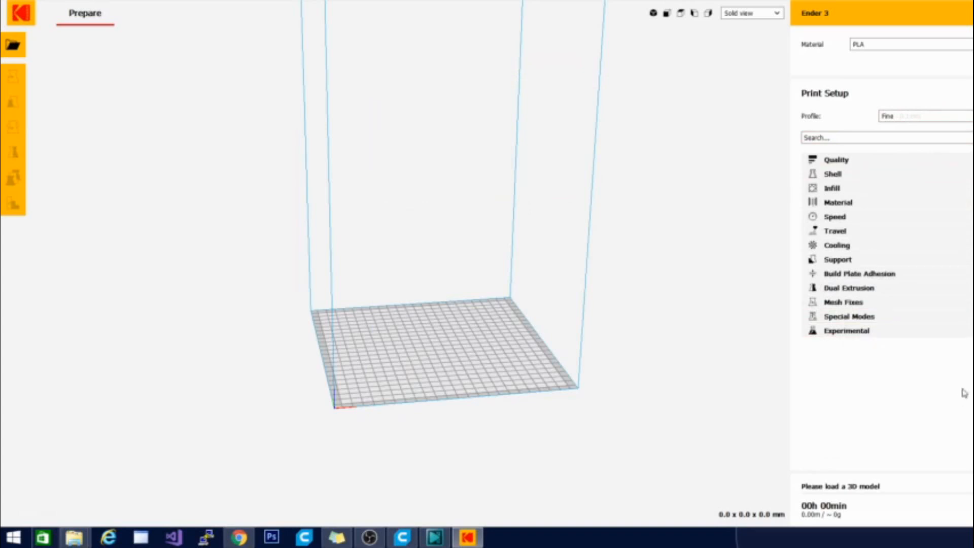
{"action": "left_click", "coordinate": [846, 330]}
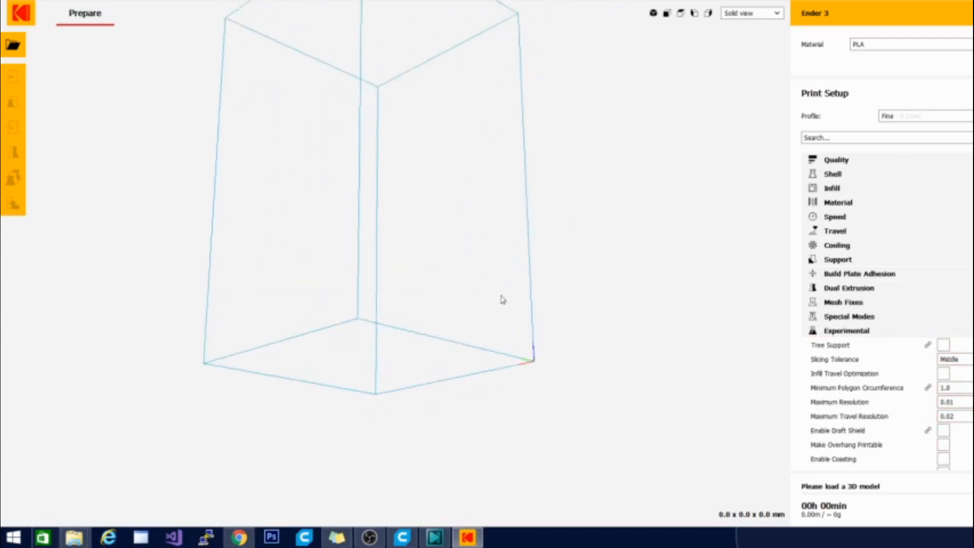
{"action": "left_click_drag", "start_coordinate": [503, 300], "coordinate": [251, 388]}
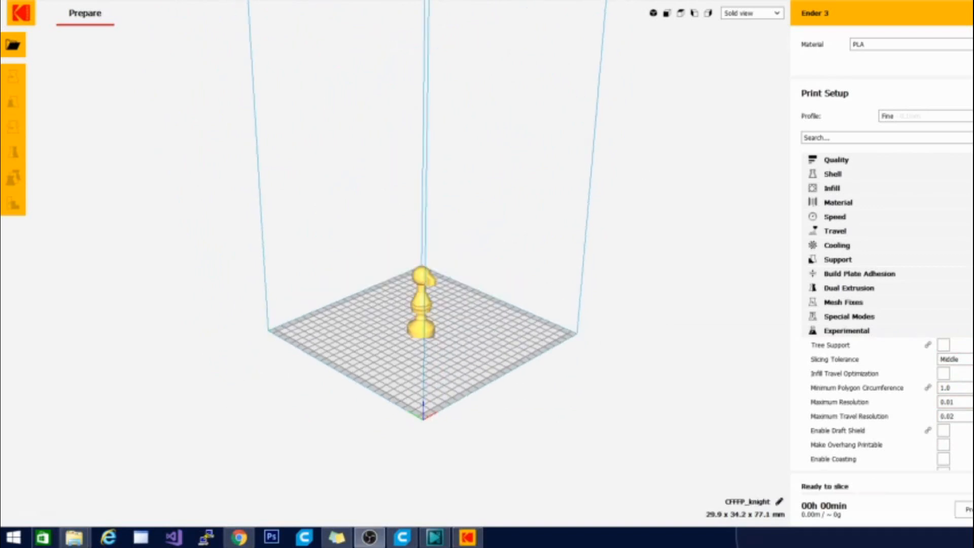
{"action": "mouse_move", "coordinate": [537, 287]}
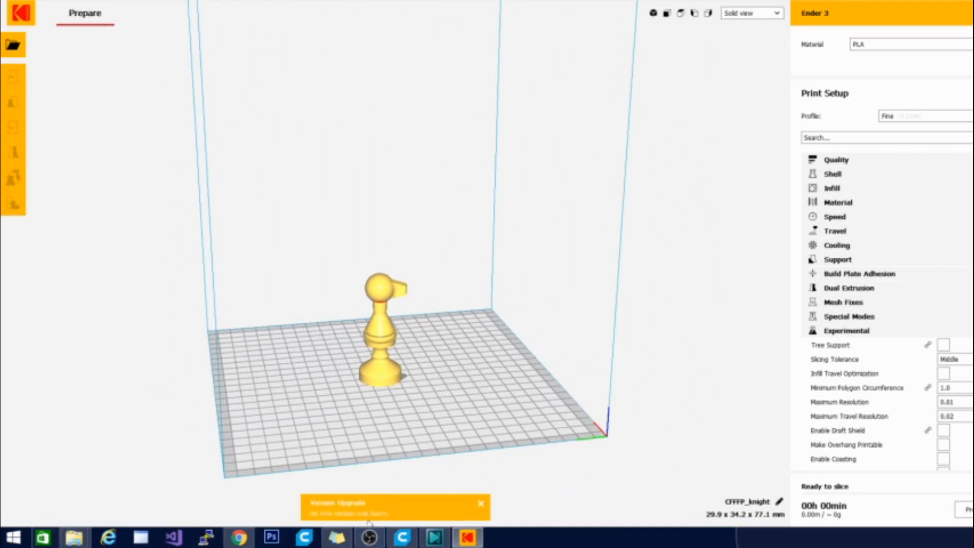
{"action": "mouse_move", "coordinate": [572, 457]}
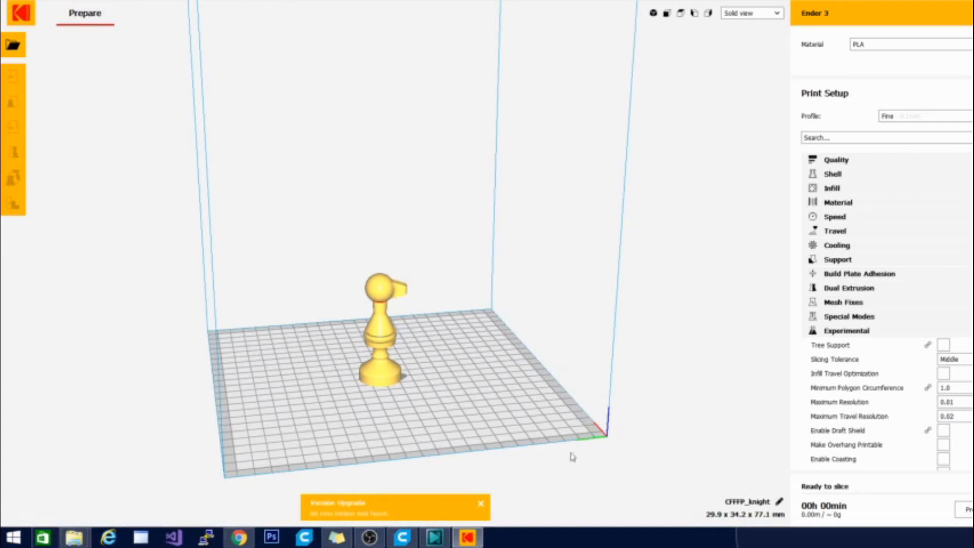
Step: Open the plugin Marketplace and scroll through featured and community plugins like Mesh Tools
{"action": "left_click", "coordinate": [480, 503]}
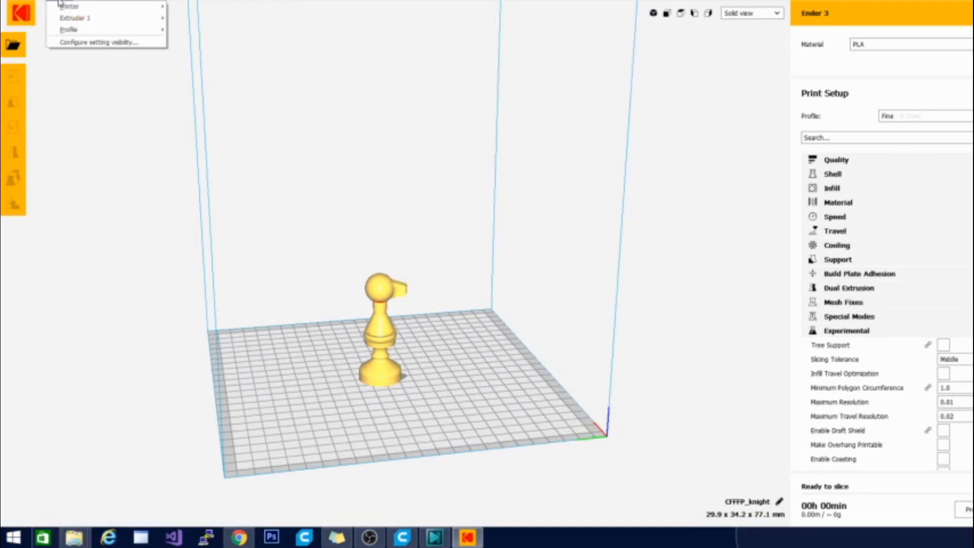
{"action": "left_click", "coordinate": [69, 29]}
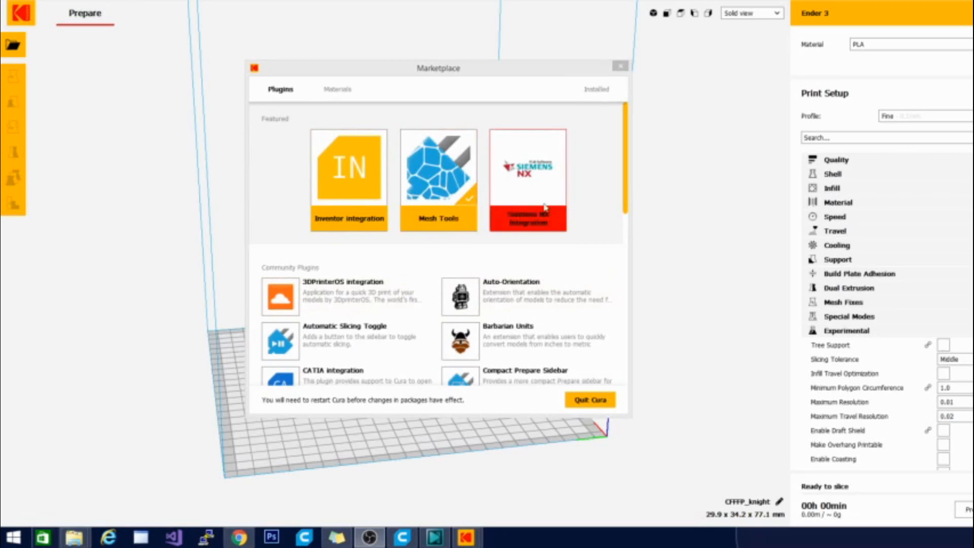
{"action": "scroll", "scroll_direction": "down", "scroll_amount": 3}
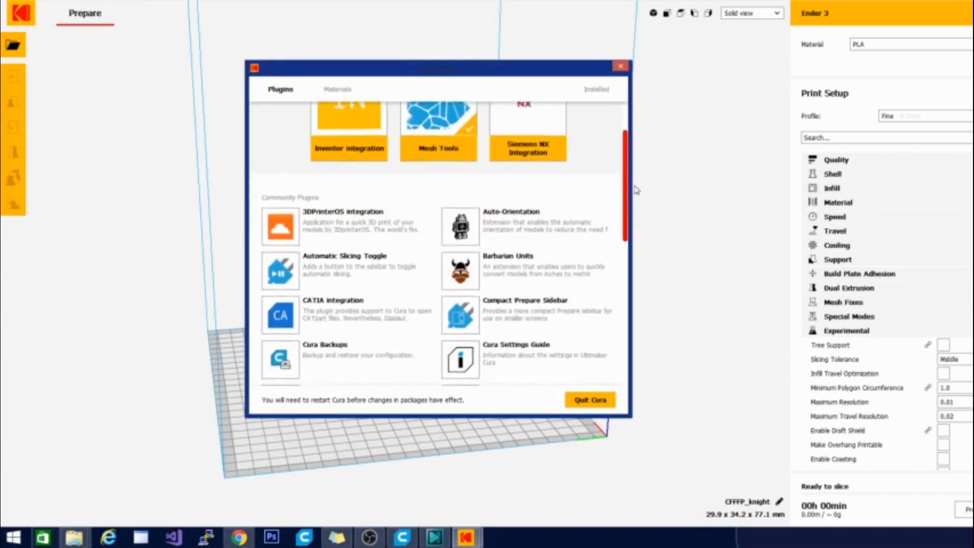
{"action": "scroll", "scroll_direction": "down", "scroll_amount": 3}
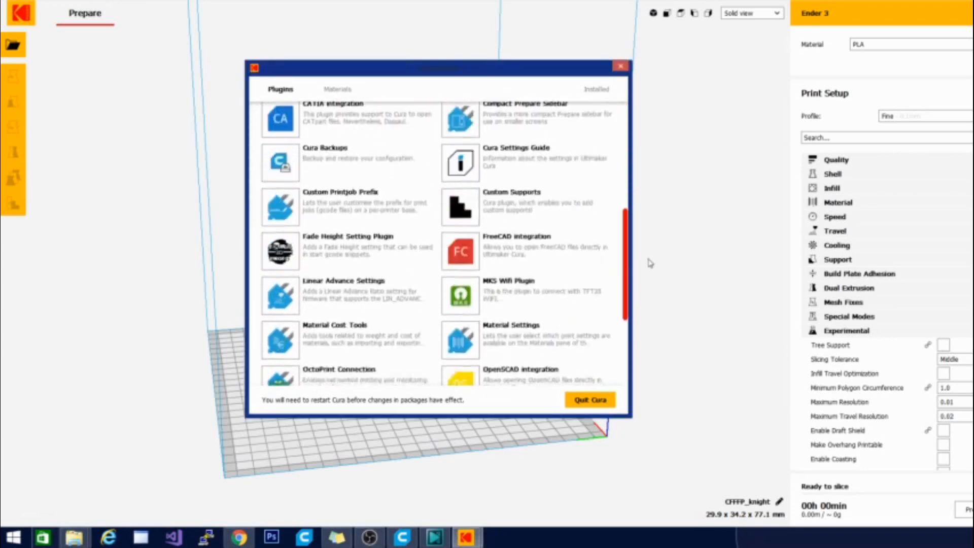
{"action": "scroll", "scroll_direction": "down", "scroll_amount": 3}
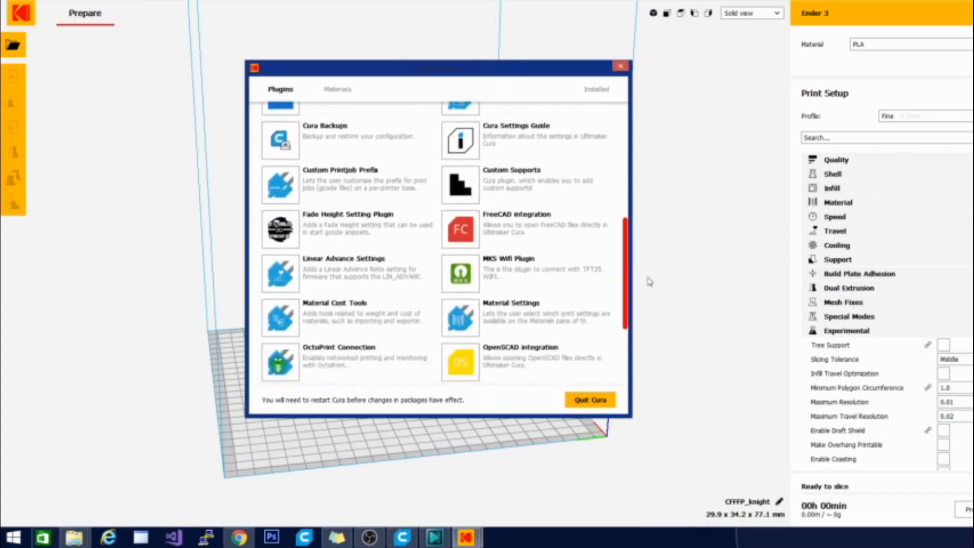
{"action": "scroll", "scroll_direction": "down", "scroll_amount": 3}
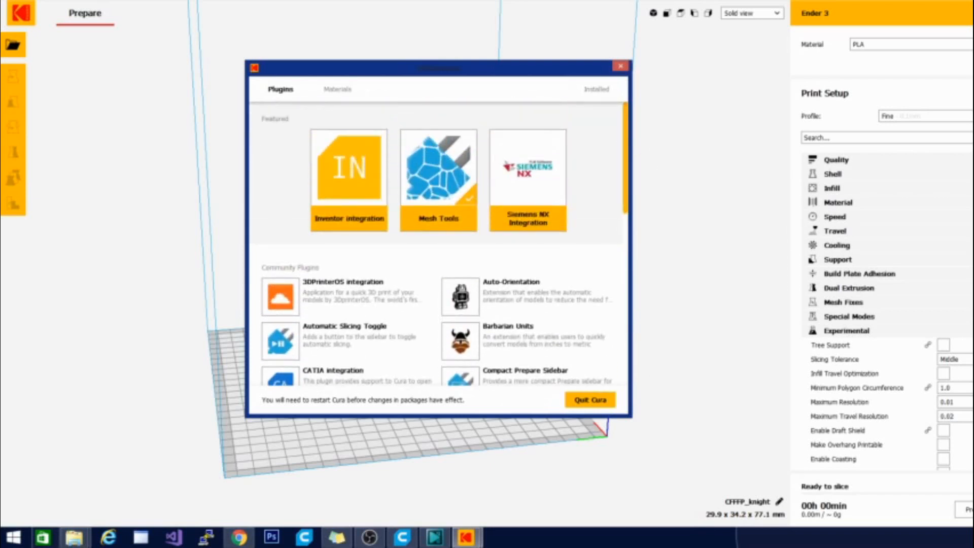
Step: Close the Marketplace and run Mesh Tools' Check models on the scene
{"action": "left_click", "coordinate": [621, 66]}
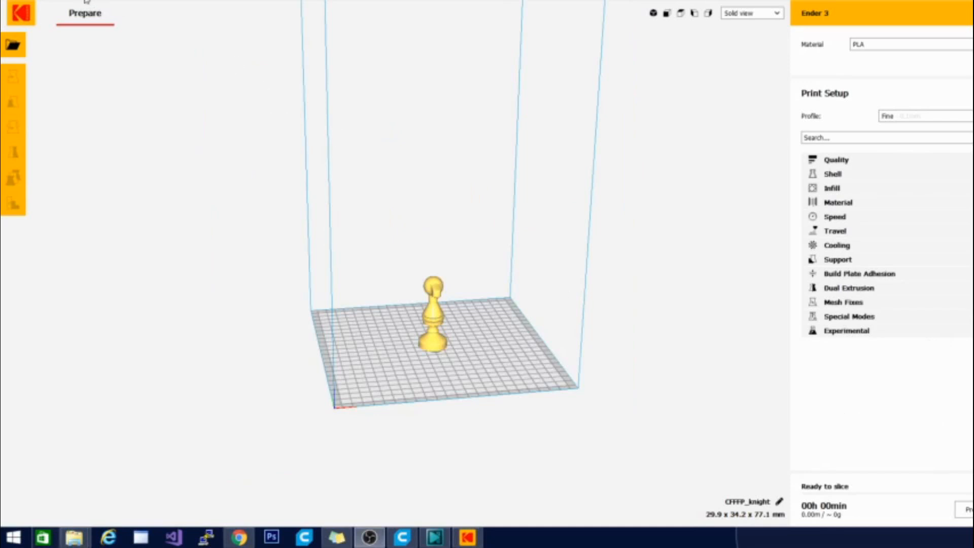
{"action": "left_click", "coordinate": [87, 3]}
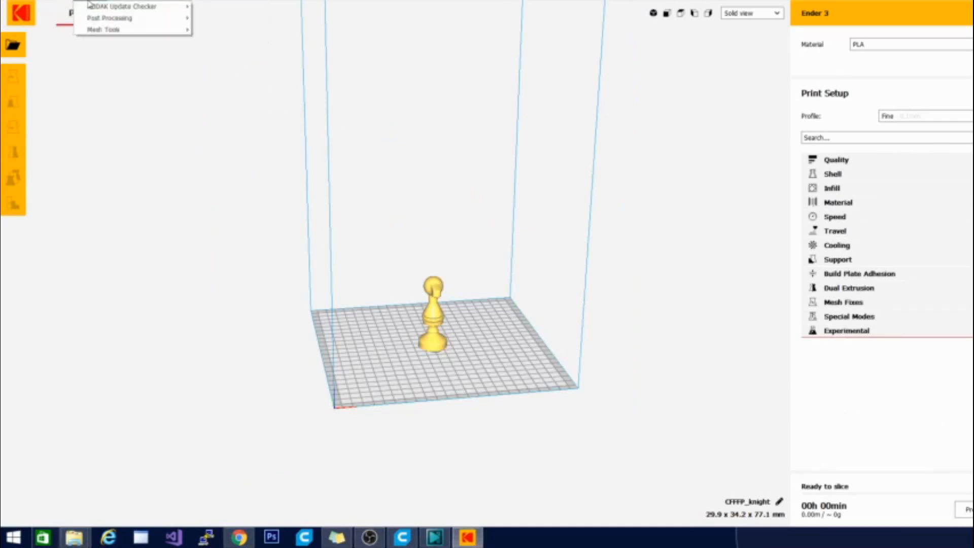
{"action": "mouse_move", "coordinate": [103, 29]}
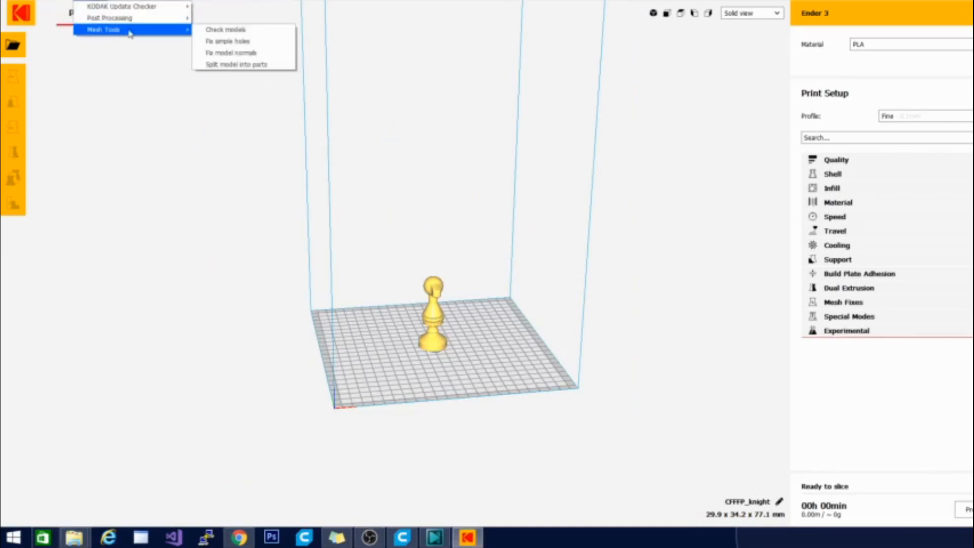
{"action": "mouse_move", "coordinate": [226, 29]}
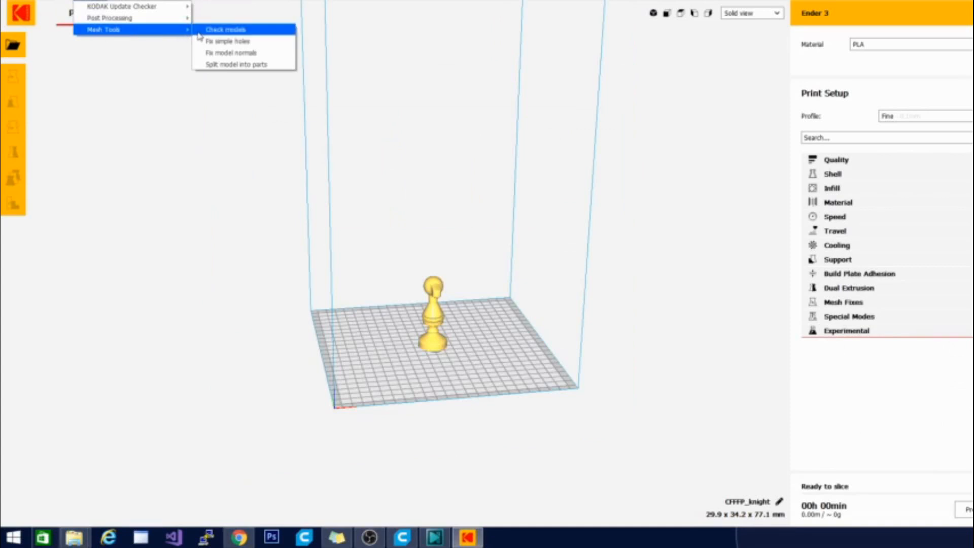
{"action": "mouse_move", "coordinate": [225, 30]}
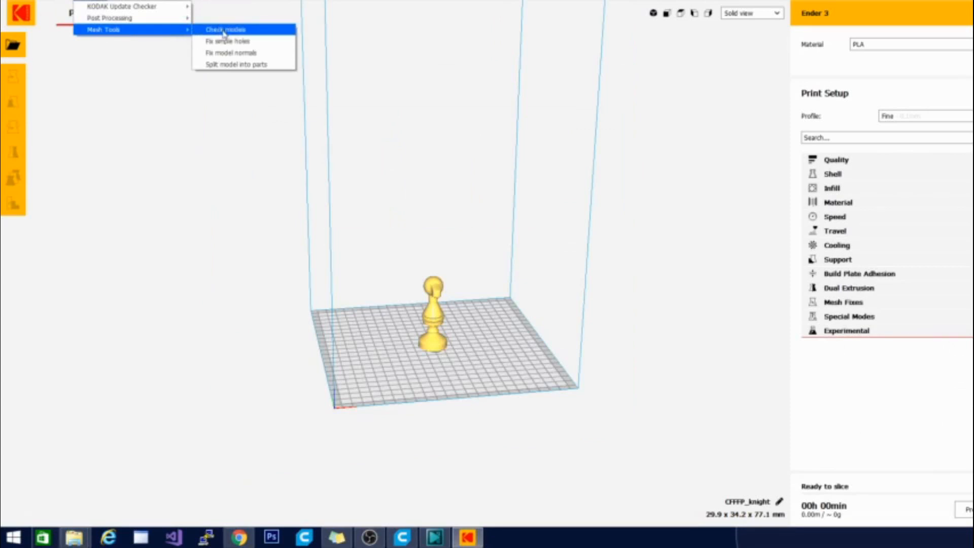
{"action": "left_click", "coordinate": [224, 29]}
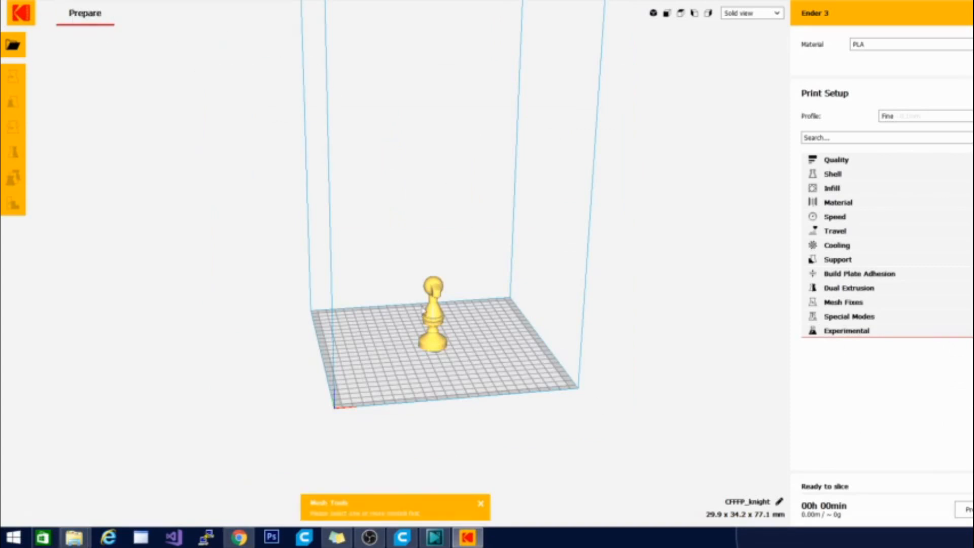
Step: Select the knight model and run Mesh Tools' Fix model normals on it
{"action": "left_click", "coordinate": [12, 75]}
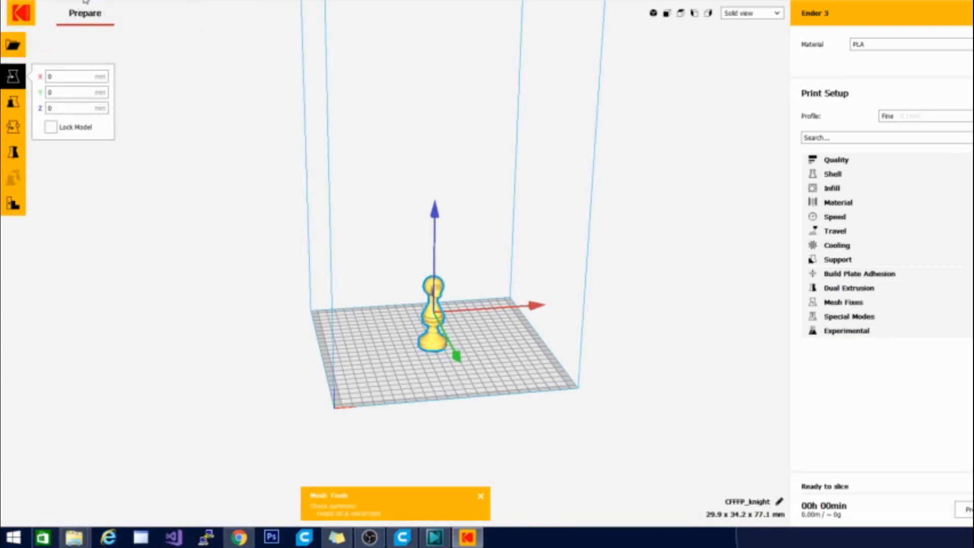
{"action": "left_click", "coordinate": [84, 12]}
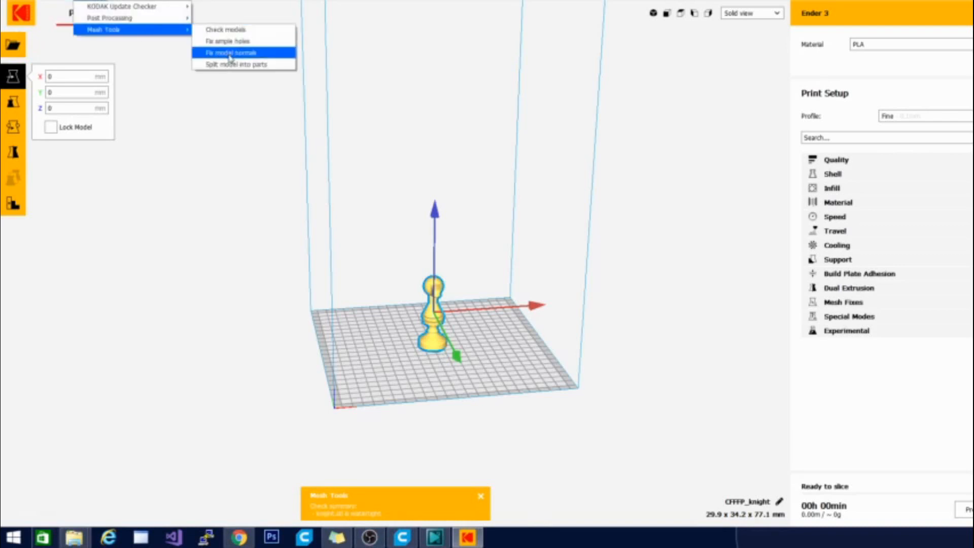
{"action": "left_click", "coordinate": [230, 52]}
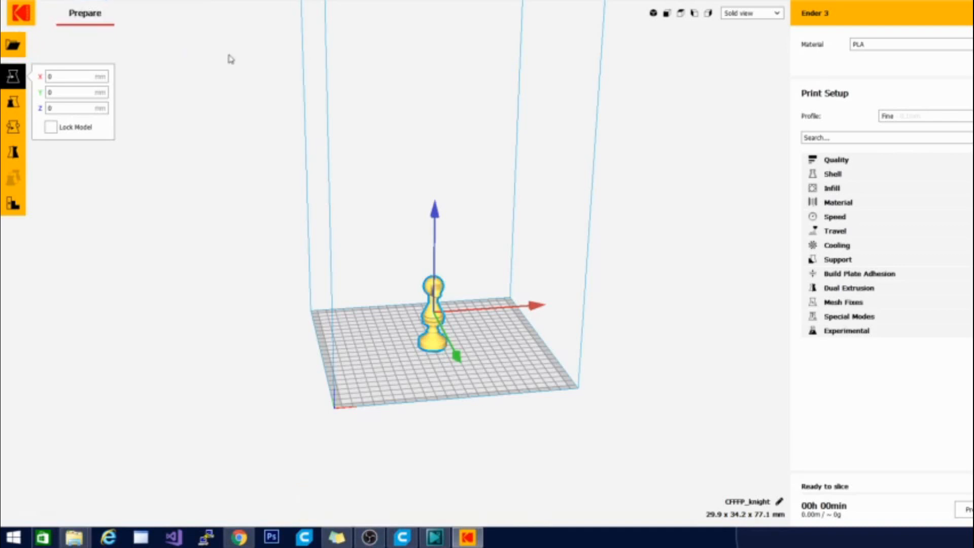
{"action": "mouse_move", "coordinate": [412, 303]}
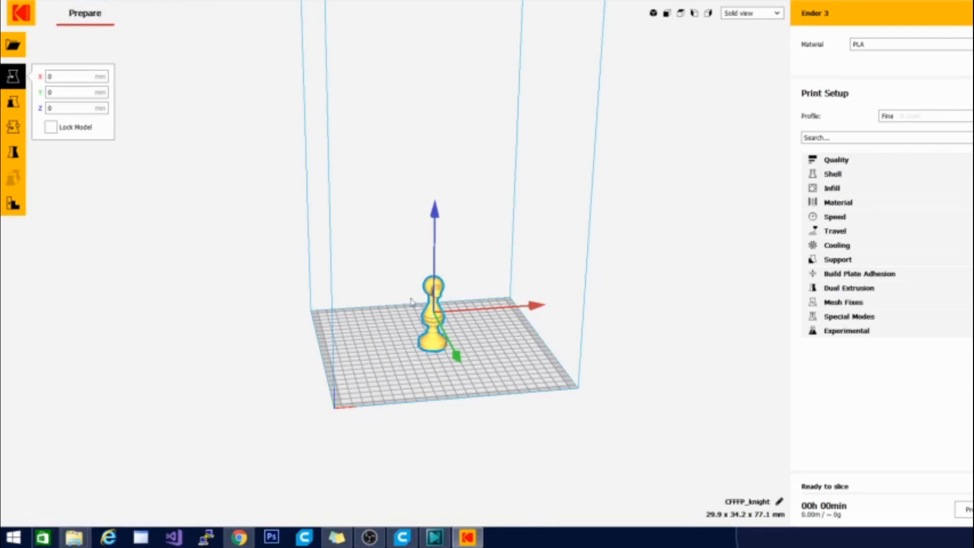
{"action": "left_click", "coordinate": [87, 12]}
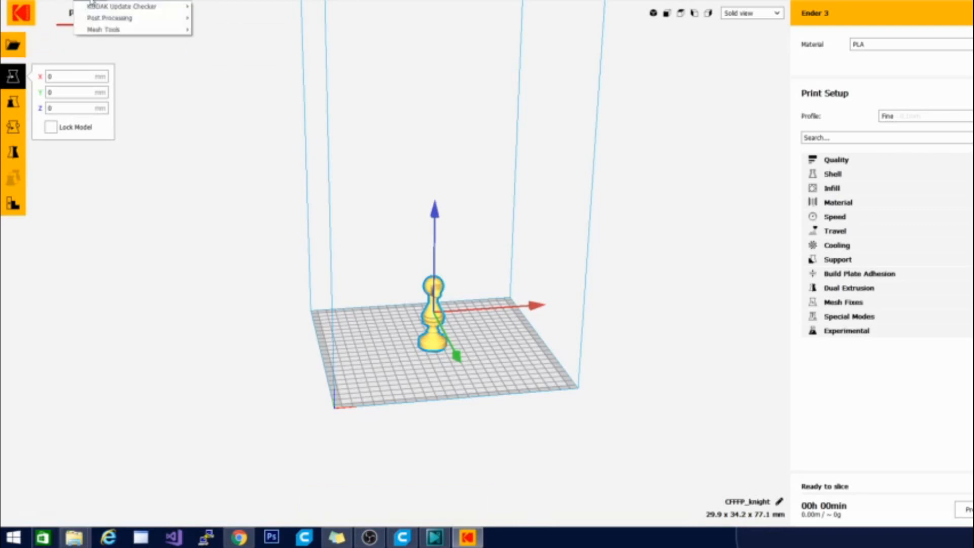
{"action": "mouse_move", "coordinate": [103, 30]}
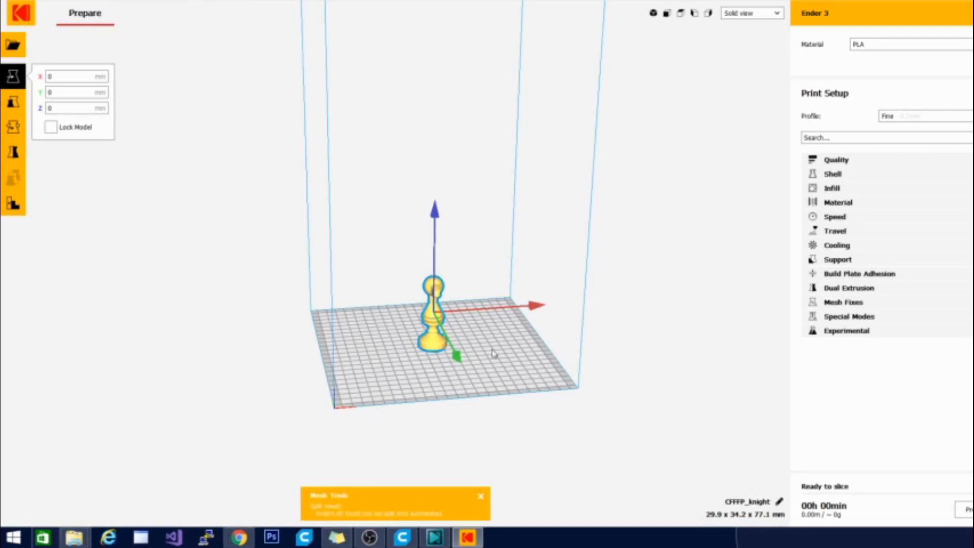
{"action": "mouse_move", "coordinate": [472, 451]}
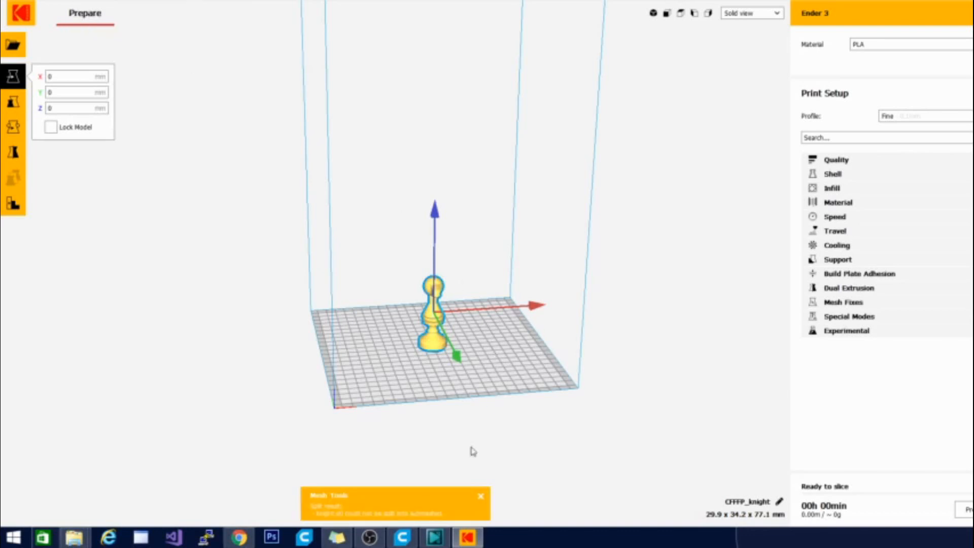
{"action": "mouse_move", "coordinate": [429, 509]}
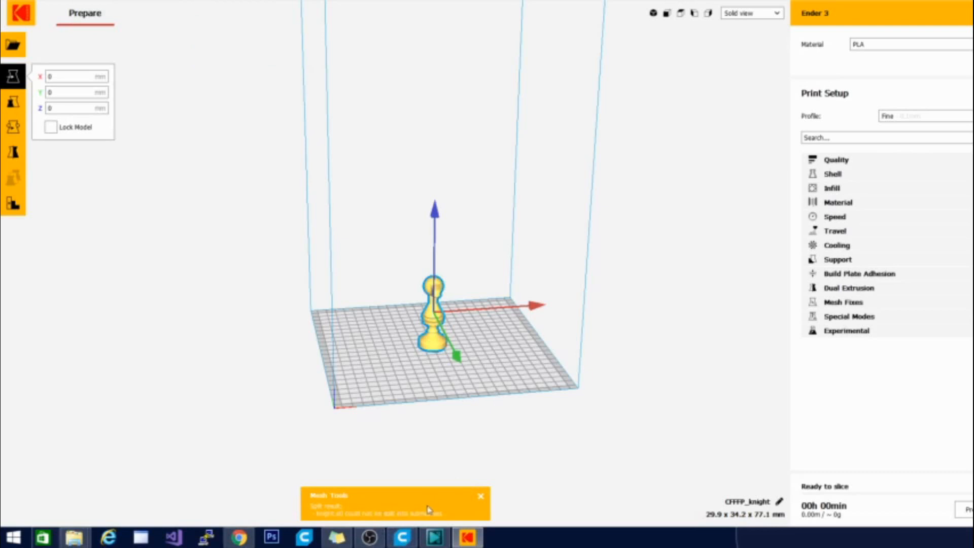
{"action": "mouse_move", "coordinate": [644, 323]}
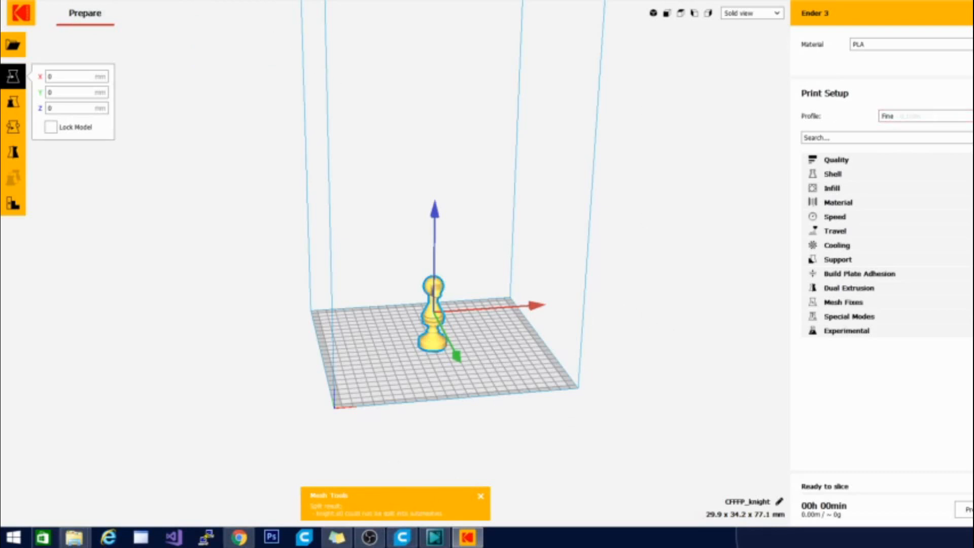
{"action": "mouse_move", "coordinate": [600, 259]}
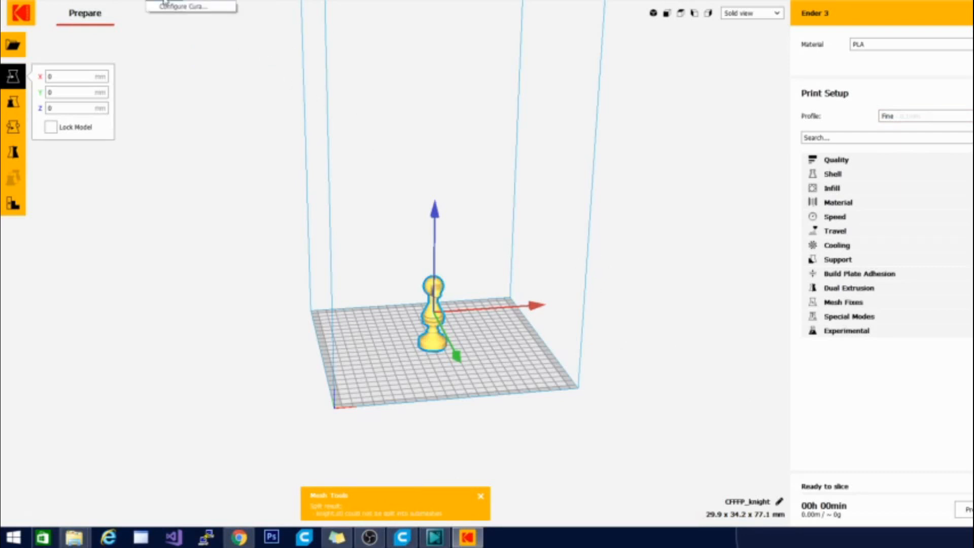
Step: Open Help > Show Online Documentation and scroll down to the Promoted articles
{"action": "left_click", "coordinate": [183, 6]}
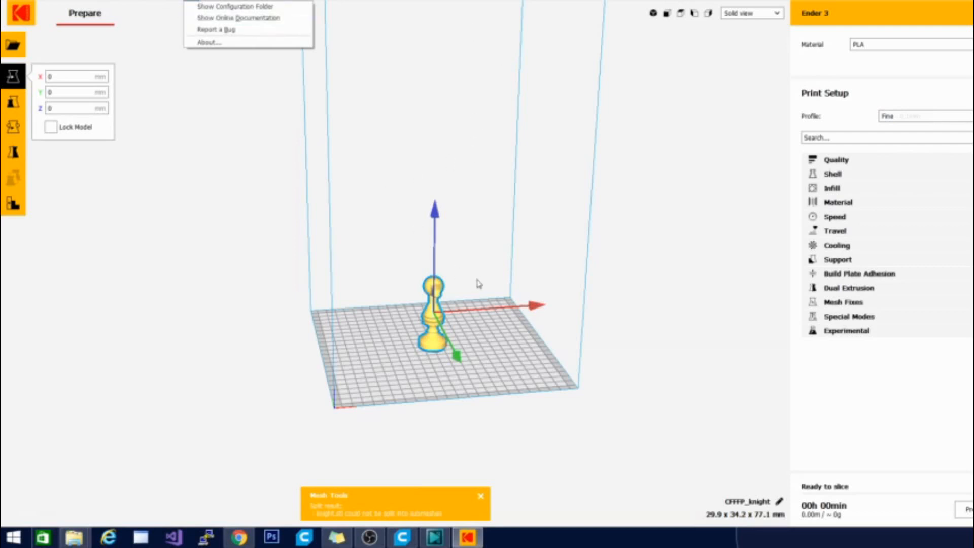
{"action": "mouse_move", "coordinate": [249, 18]}
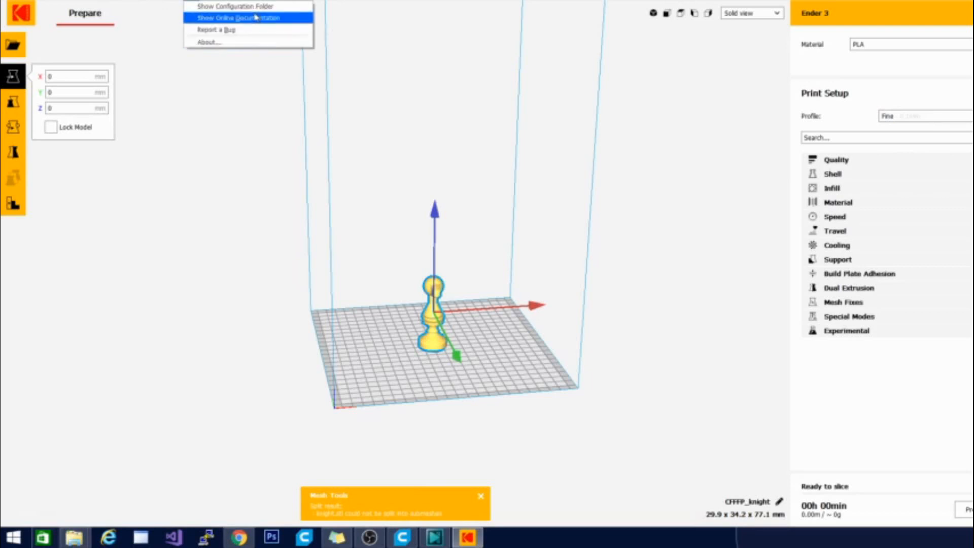
{"action": "left_click", "coordinate": [239, 17]}
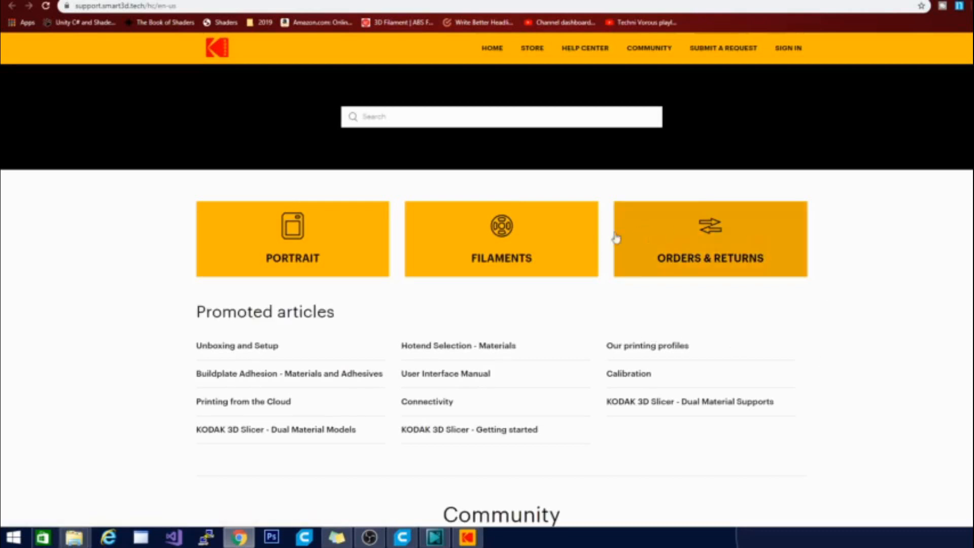
{"action": "scroll", "scroll_direction": "down", "scroll_amount": 3}
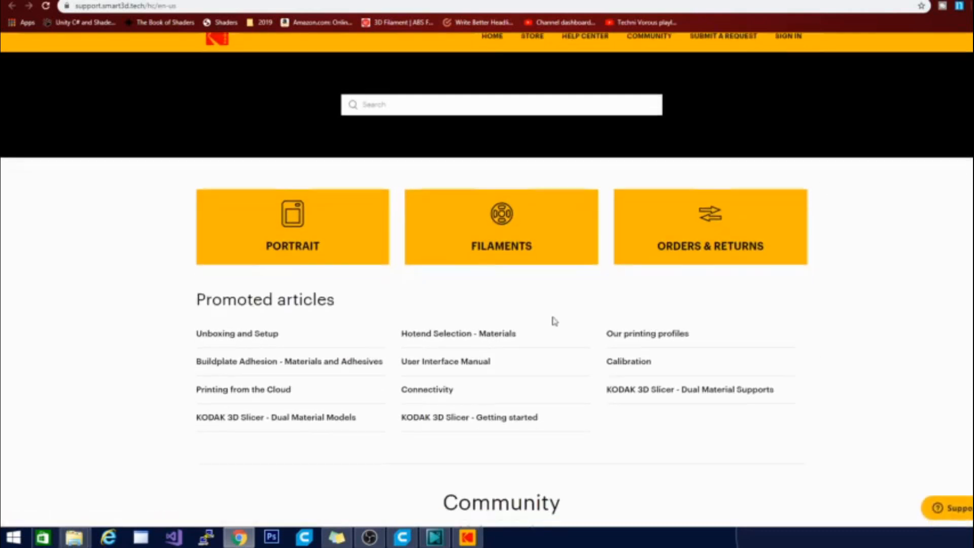
{"action": "scroll", "scroll_direction": "down", "scroll_amount": 3}
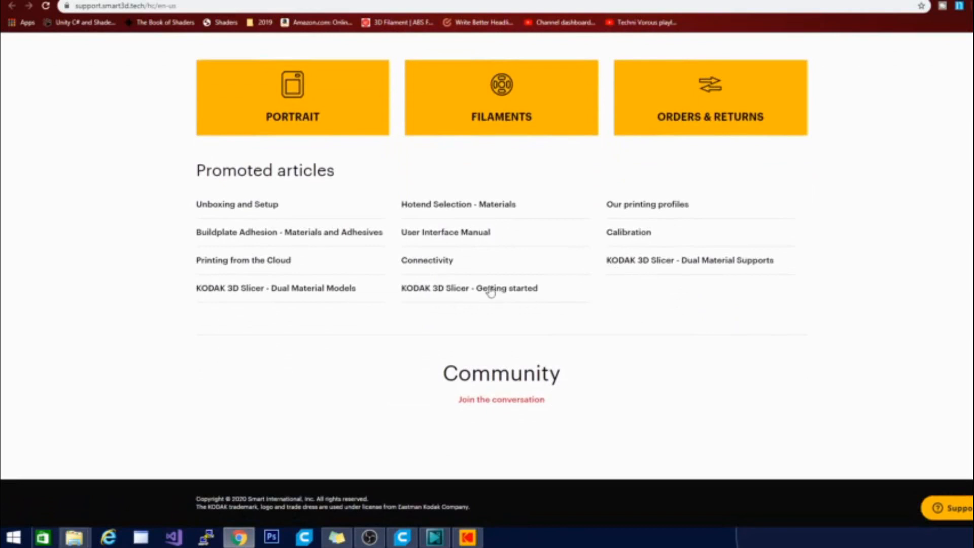
{"action": "left_click", "coordinate": [470, 288]}
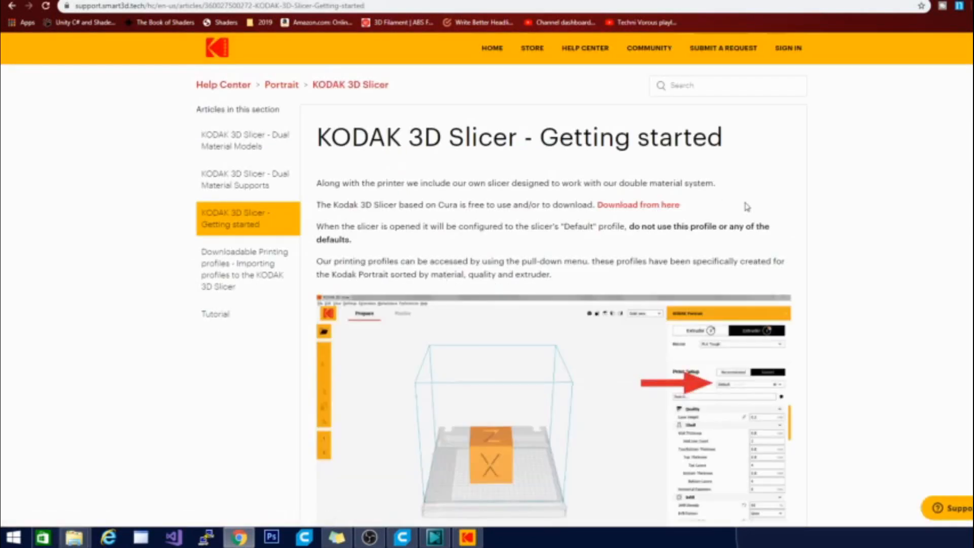
{"action": "scroll", "scroll_direction": "down", "scroll_amount": 3}
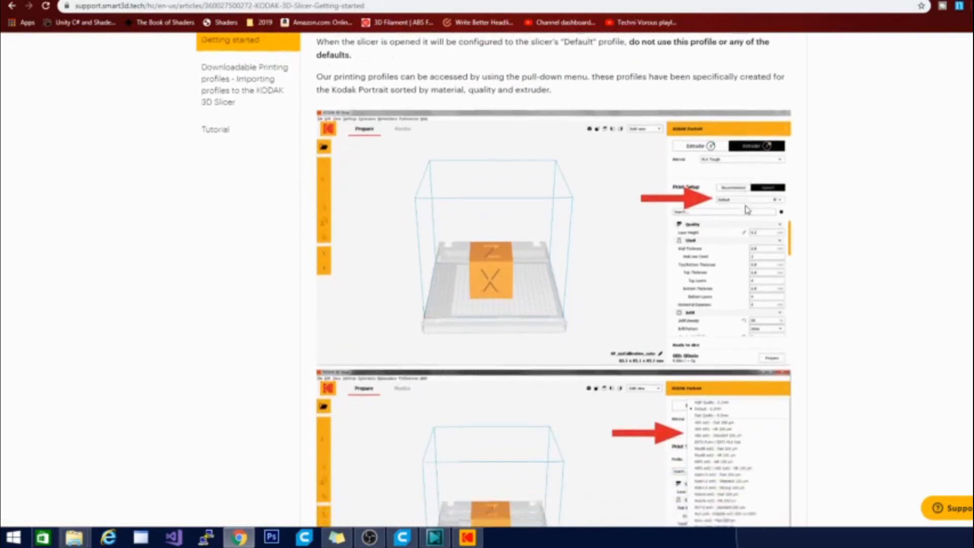
{"action": "scroll", "scroll_direction": "down", "scroll_amount": 3}
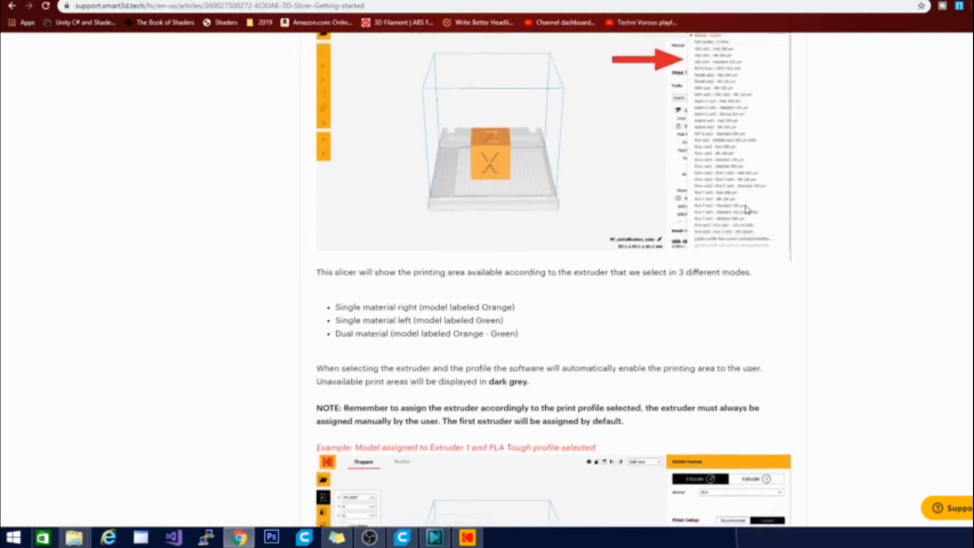
{"action": "scroll", "scroll_direction": "down", "scroll_amount": 3}
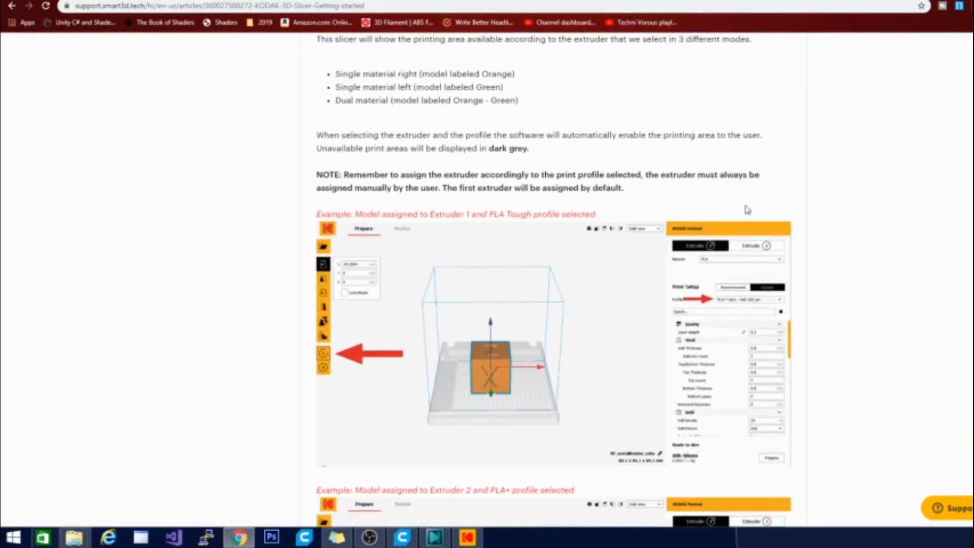
{"action": "scroll", "scroll_direction": "down", "scroll_amount": 3}
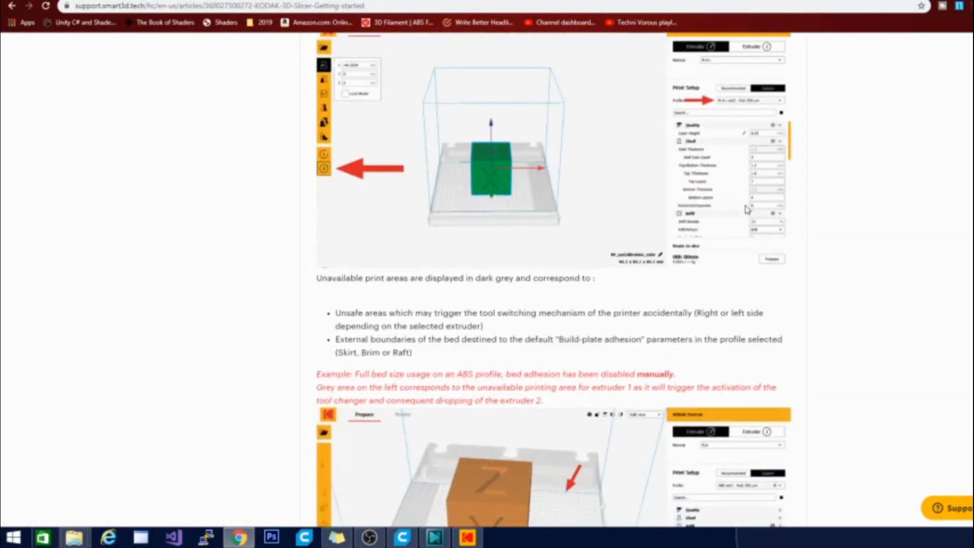
{"action": "scroll", "scroll_direction": "down", "scroll_amount": 3}
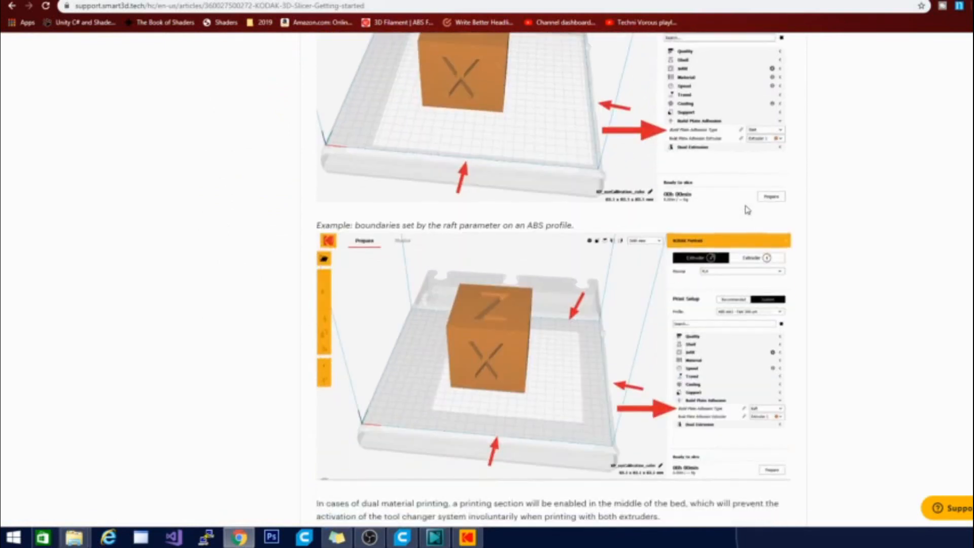
{"action": "scroll", "scroll_direction": "down", "scroll_amount": 3}
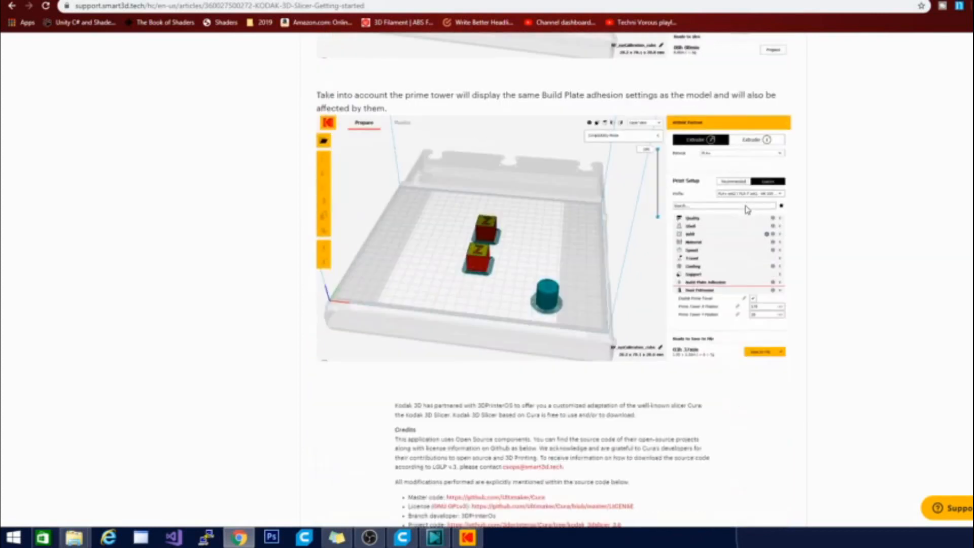
{"action": "scroll", "scroll_direction": "down", "scroll_amount": 3}
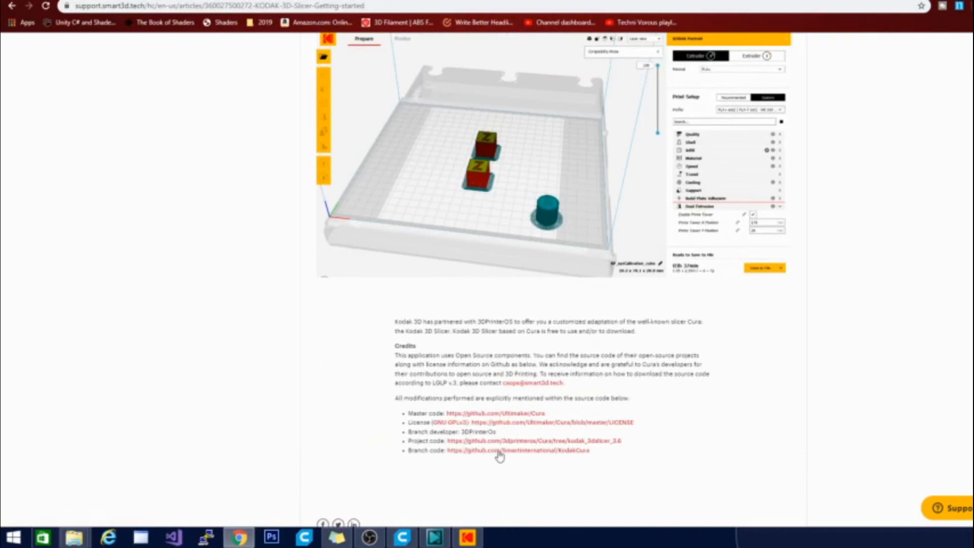
{"action": "mouse_move", "coordinate": [469, 456]}
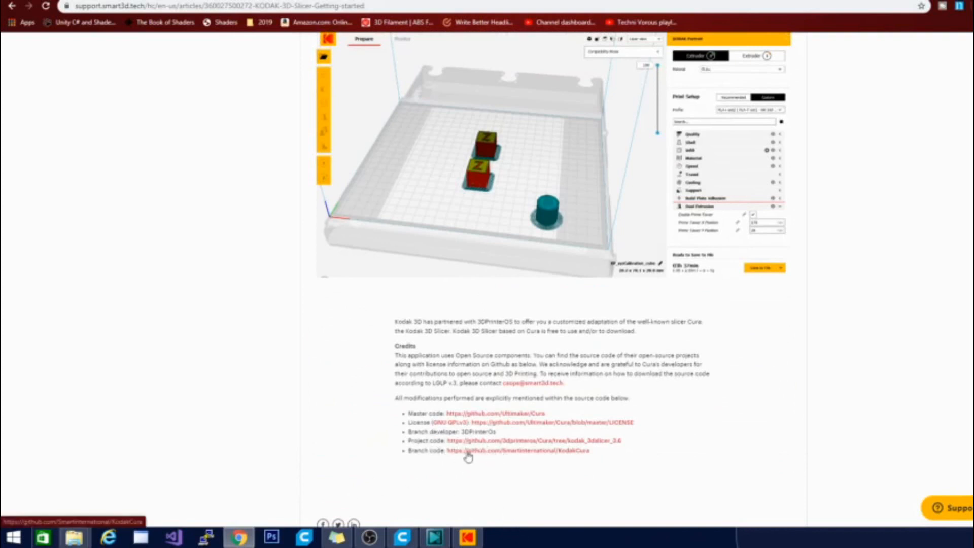
{"action": "mouse_move", "coordinate": [498, 461]}
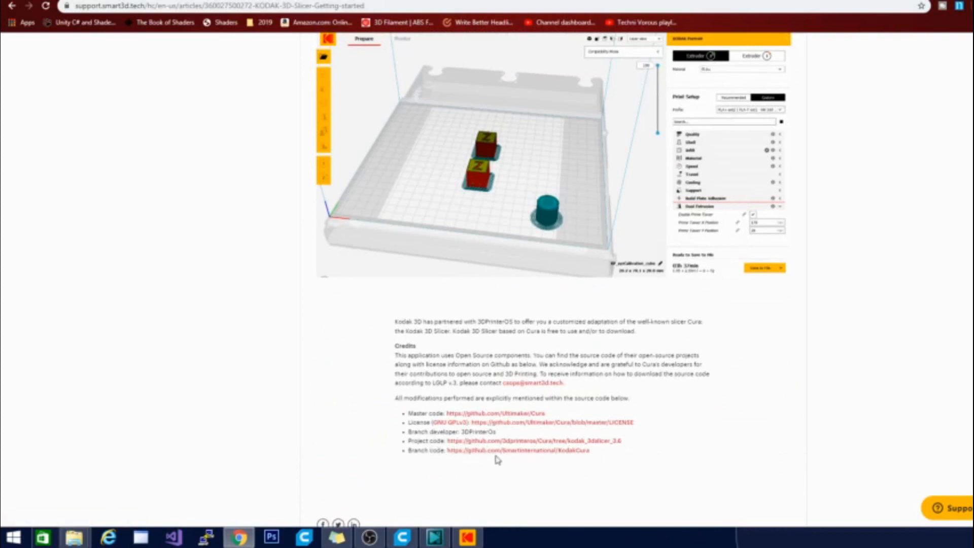
{"action": "scroll", "scroll_direction": "down", "scroll_amount": 3}
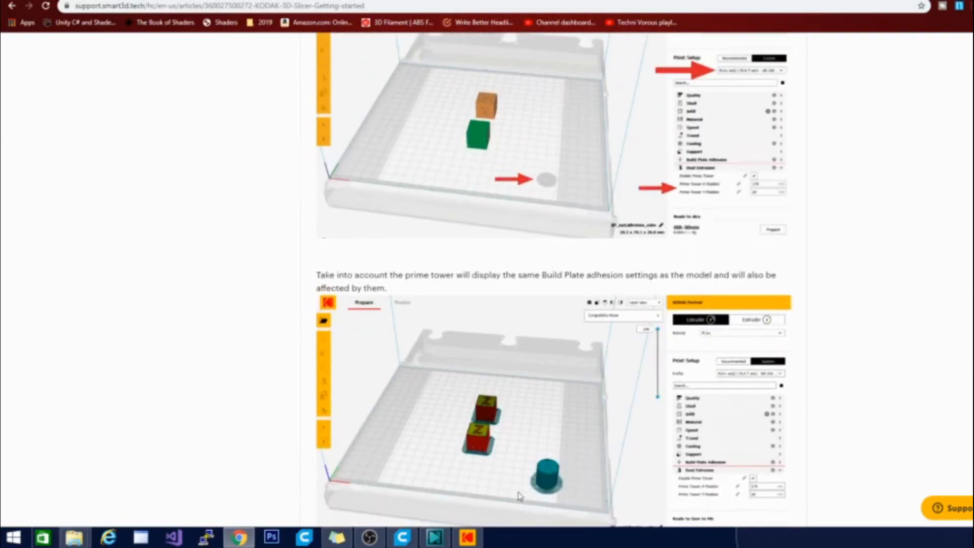
{"action": "scroll", "scroll_direction": "down", "scroll_amount": 3}
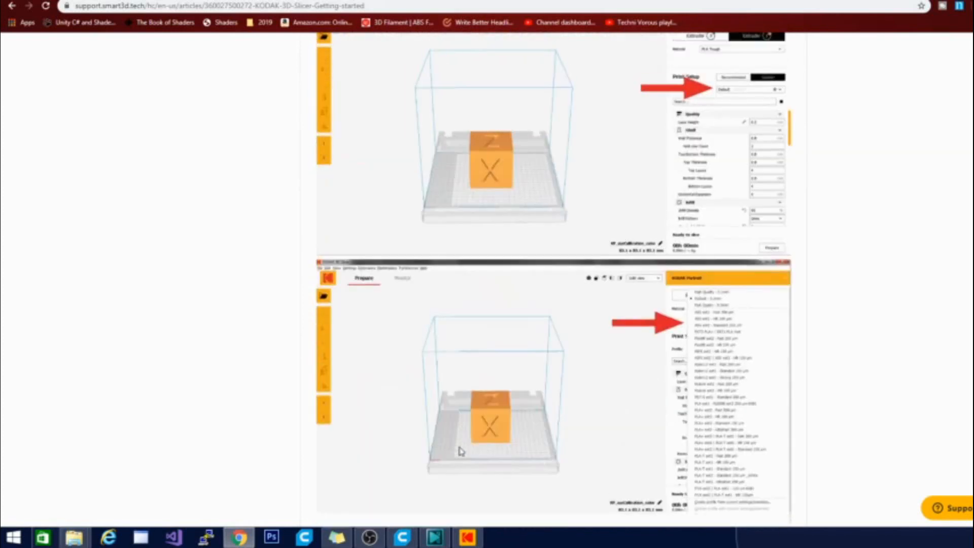
{"action": "scroll", "scroll_direction": "up", "scroll_amount": 3}
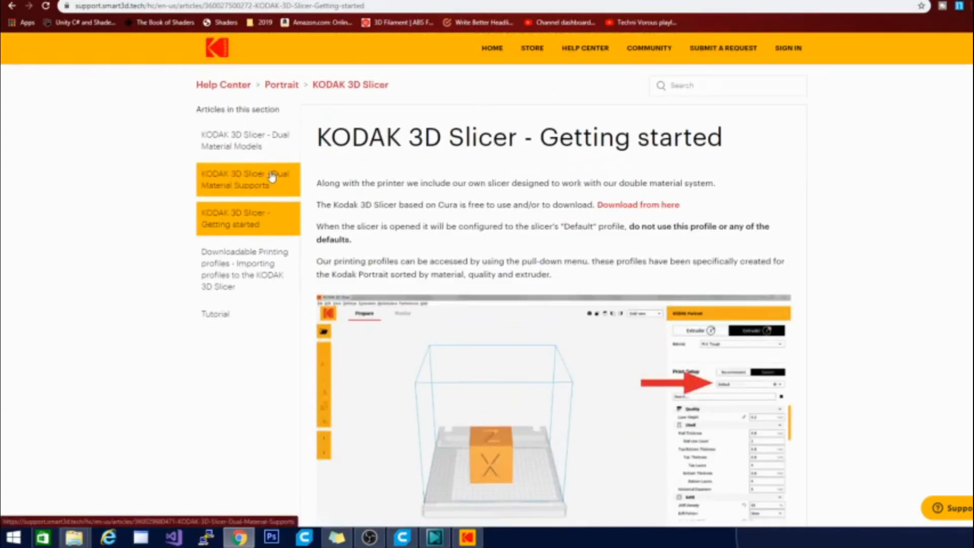
{"action": "mouse_move", "coordinate": [251, 140]}
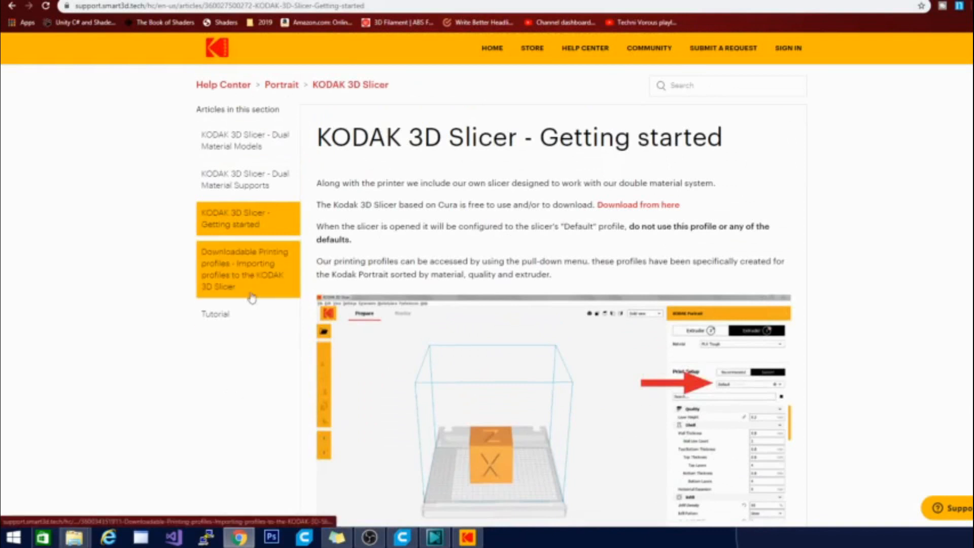
{"action": "mouse_move", "coordinate": [256, 276]}
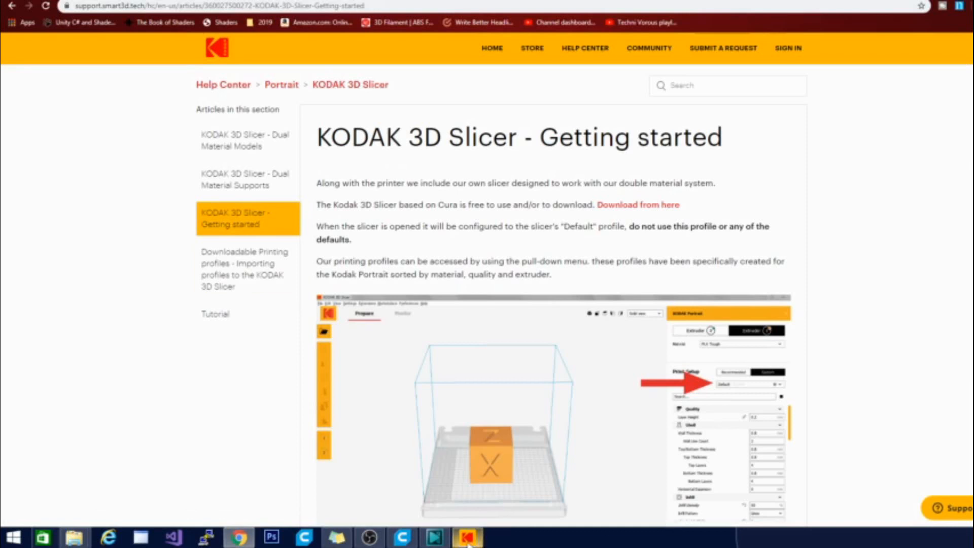
Step: Switch back to the KODAK 3D Slicer window from the taskbar
{"action": "left_click", "coordinate": [467, 537]}
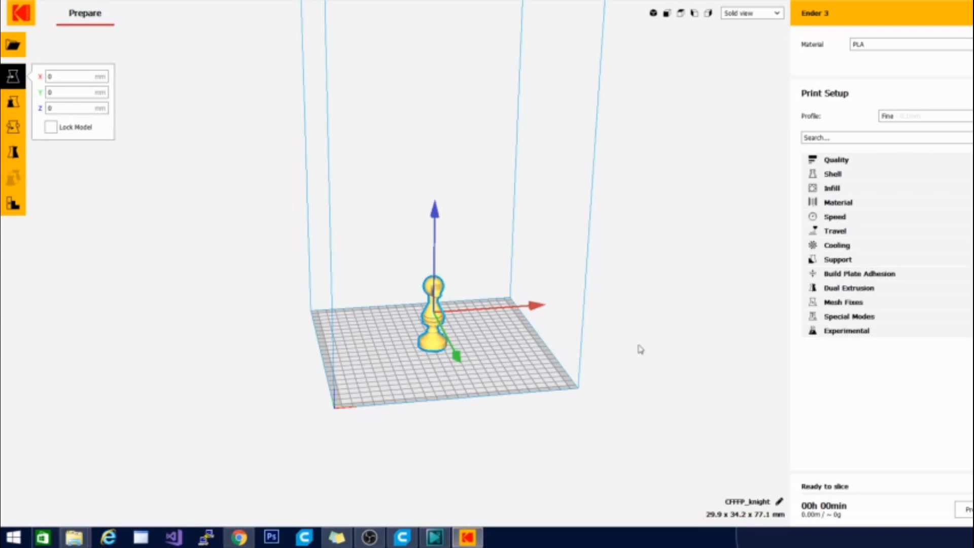
{"action": "mouse_move", "coordinate": [637, 345]}
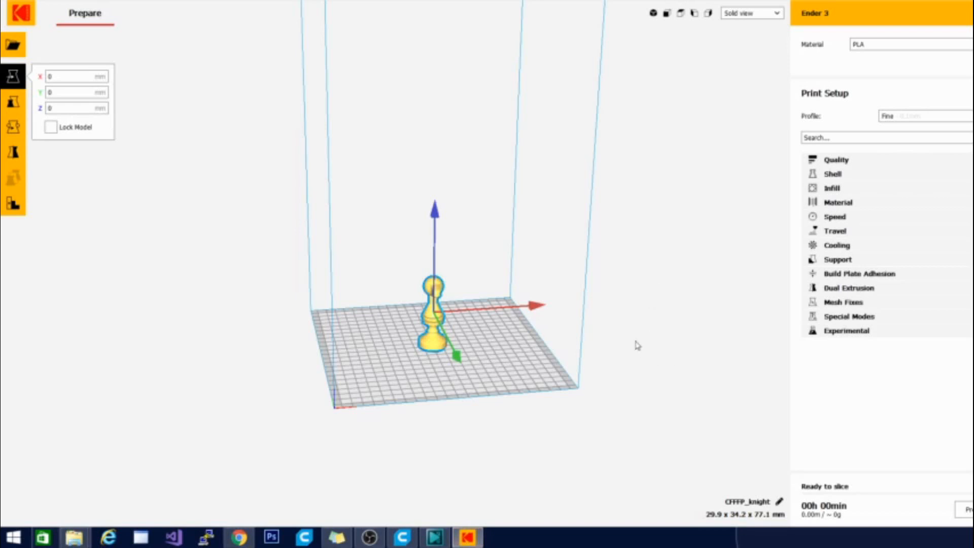
{"action": "mouse_move", "coordinate": [653, 371]}
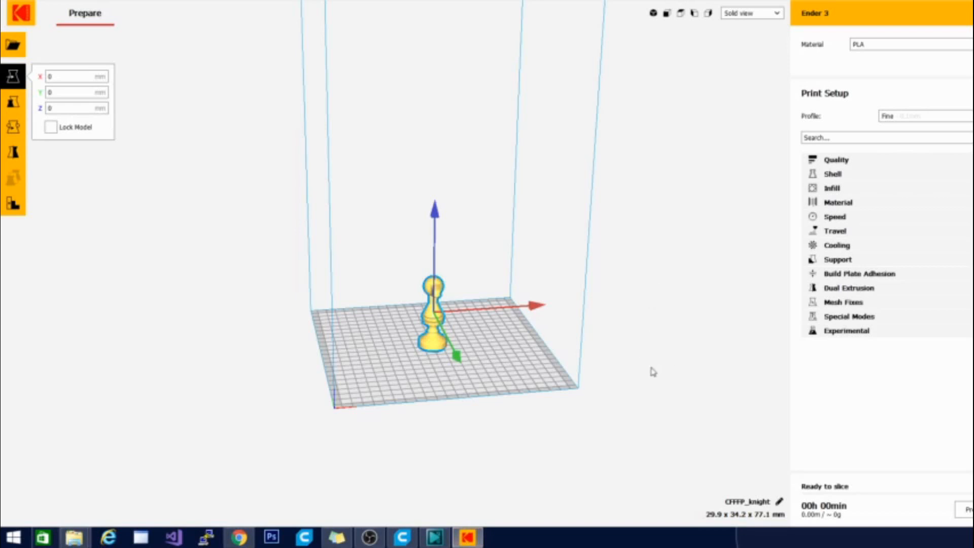
{"action": "mouse_move", "coordinate": [653, 368]}
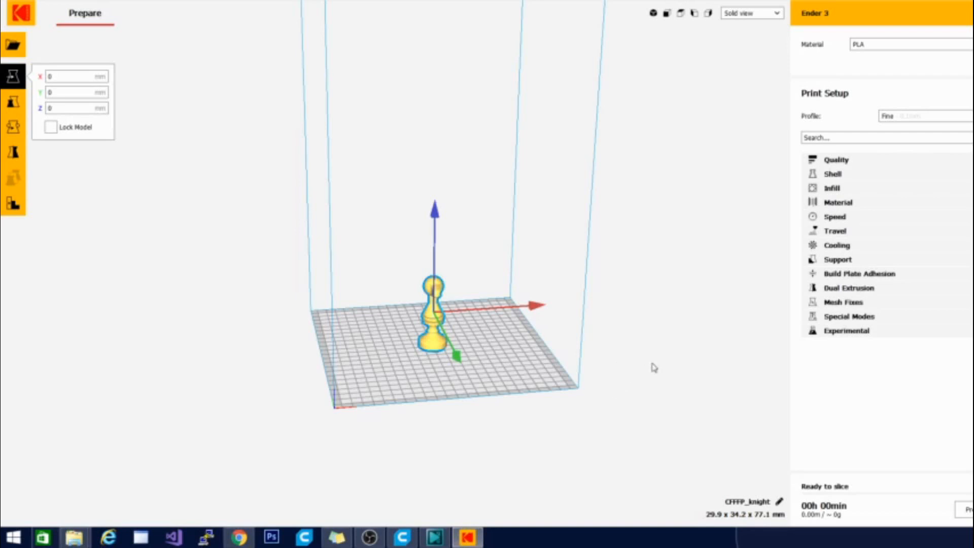
{"action": "mouse_move", "coordinate": [735, 313]}
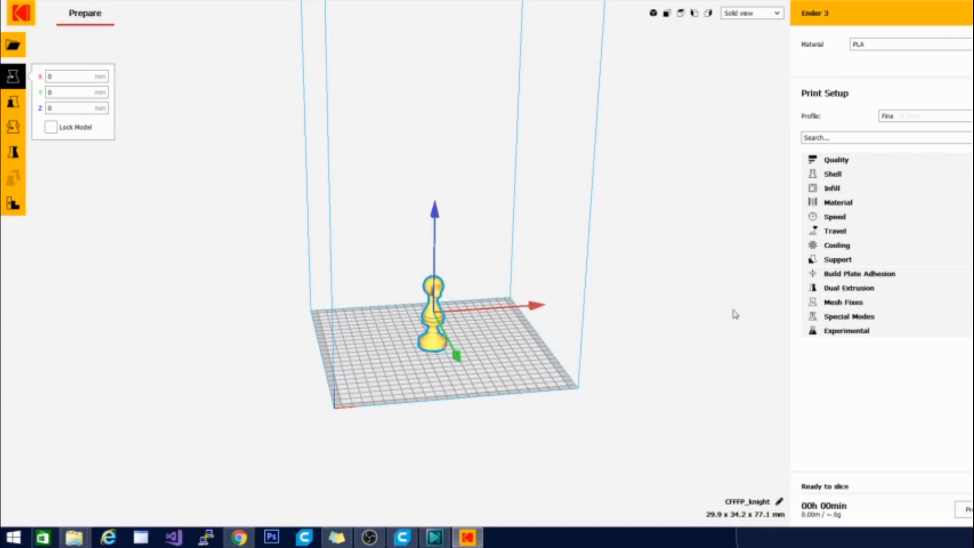
{"action": "mouse_move", "coordinate": [733, 329]}
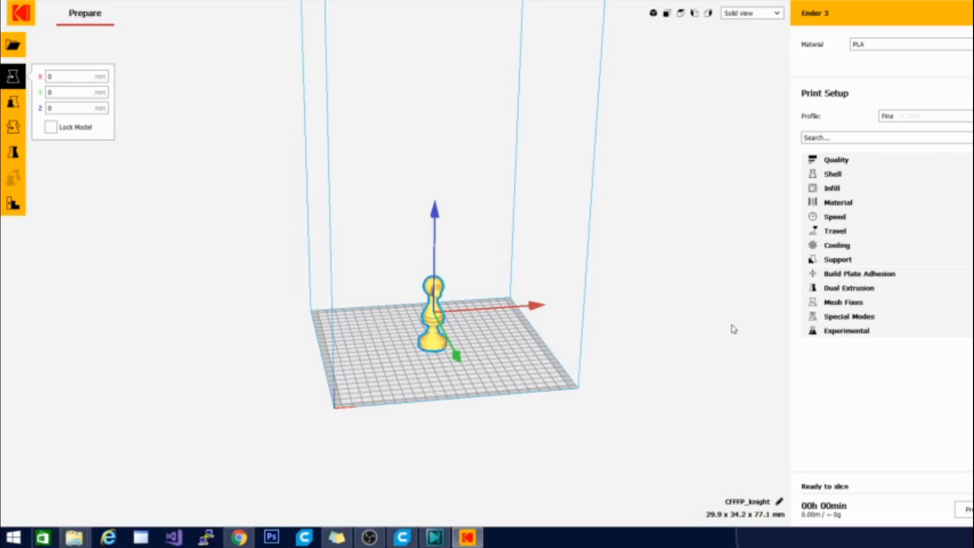
{"action": "mouse_move", "coordinate": [751, 323]}
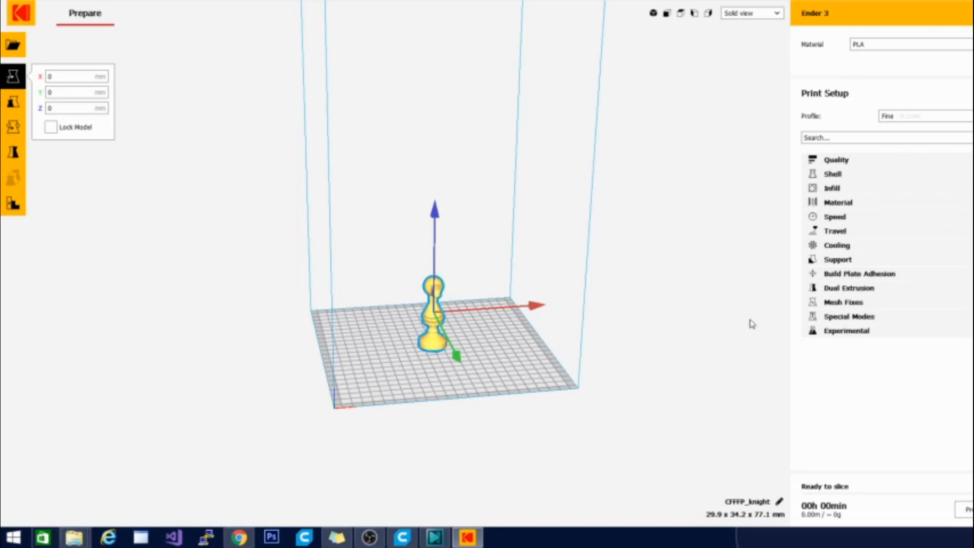